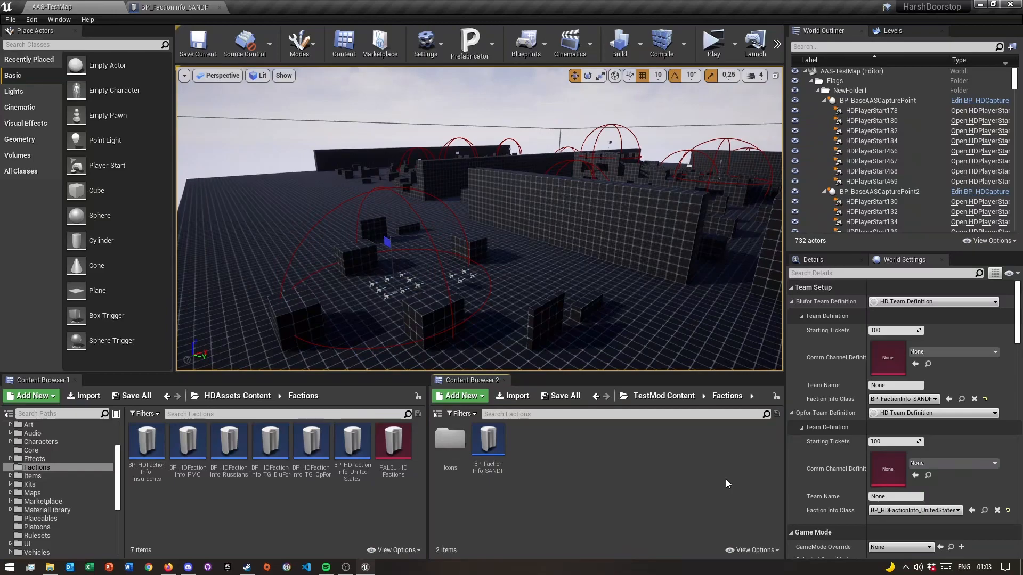
mouse_move(601, 490)
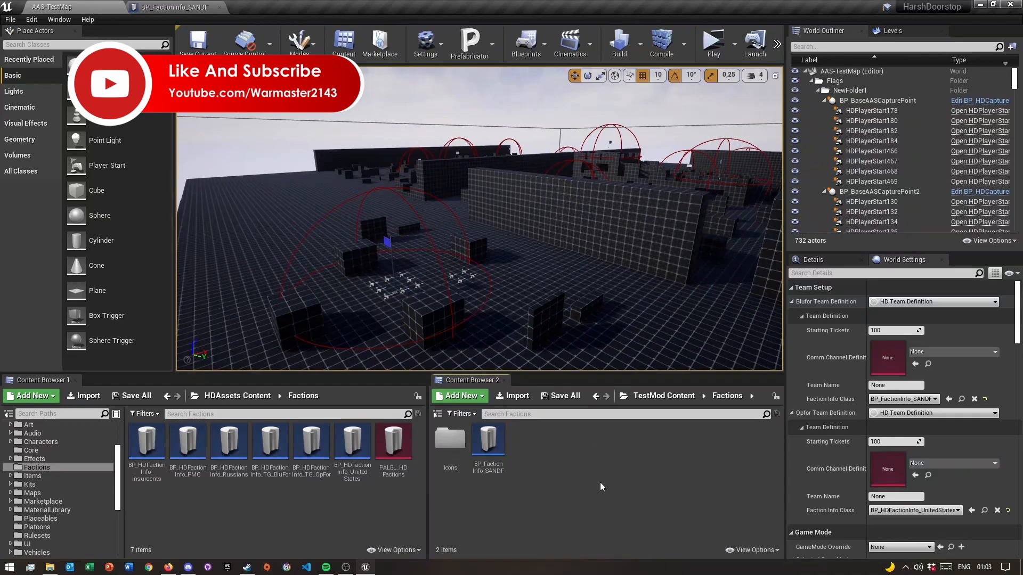
mouse_move(549, 463)
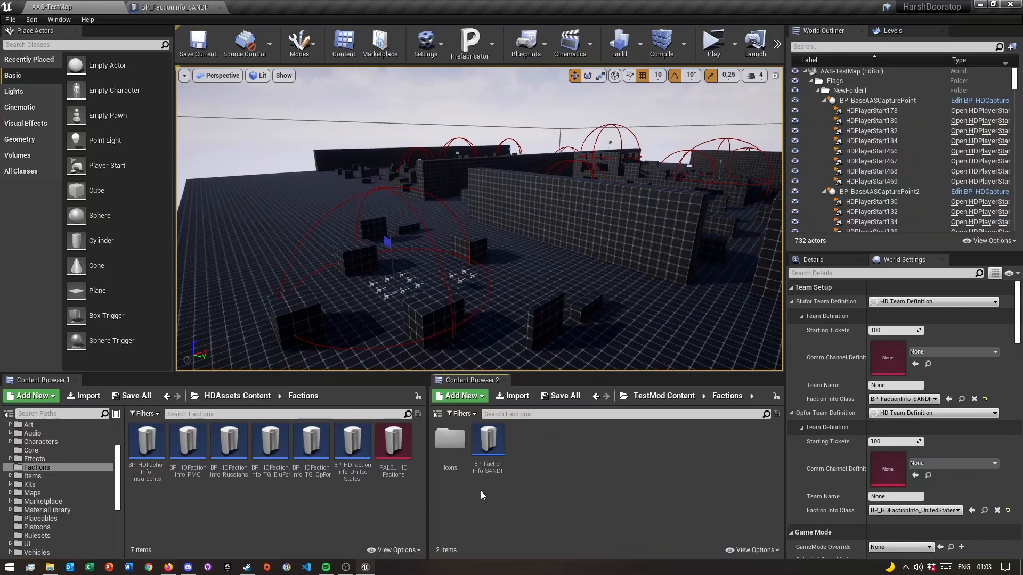
mouse_move(598, 480)
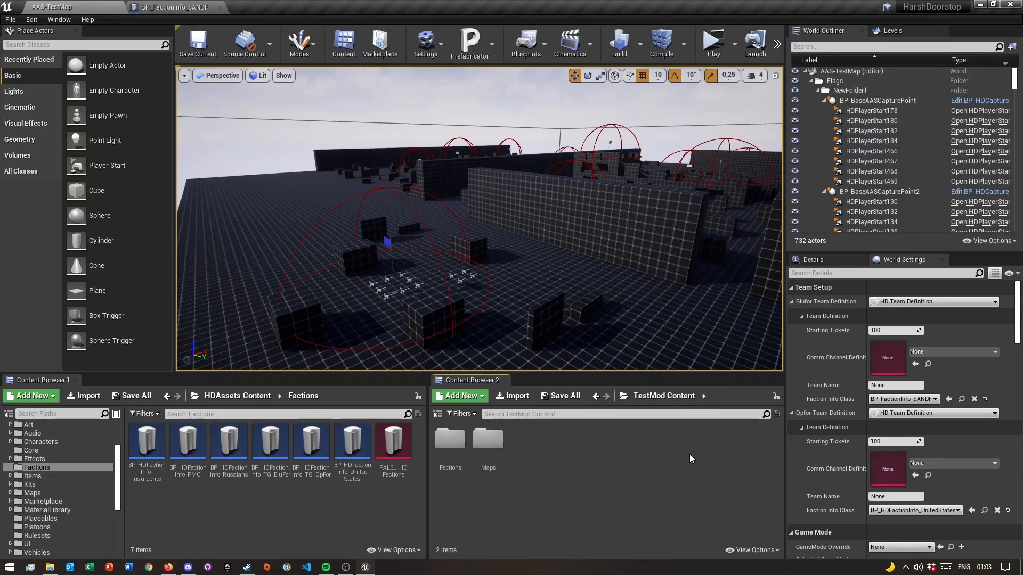
mouse_move(664, 396)
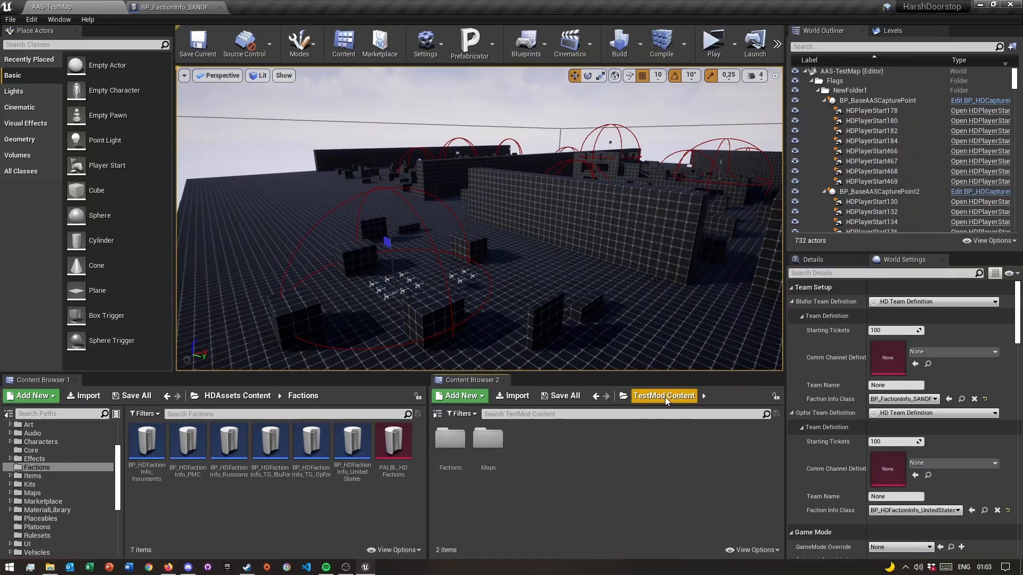
mouse_move(449, 456)
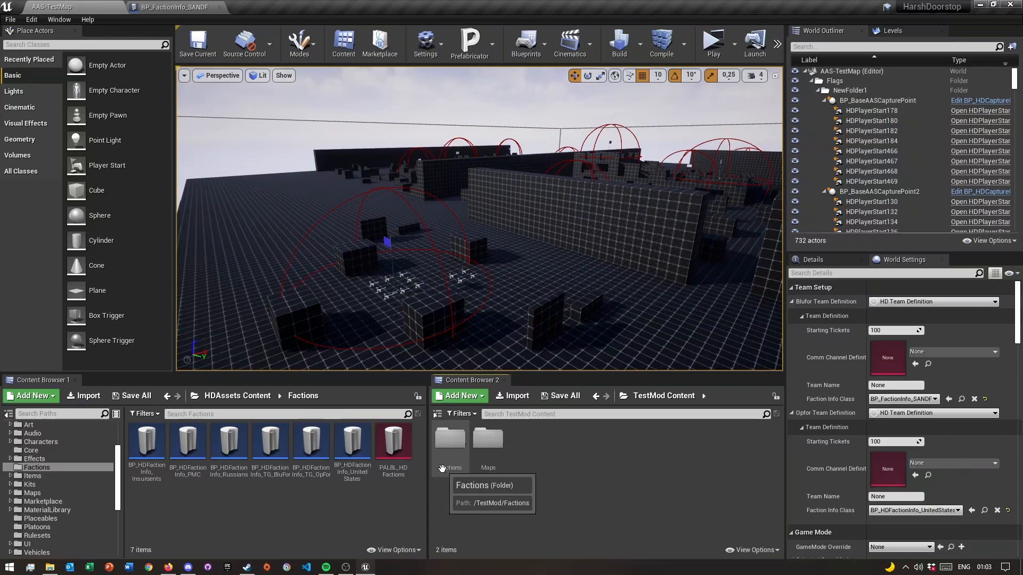
Create BP_FactionInfo_SWAPO from parent BP_HDFactionInfoBase in the mod's Factions folder
double_click(450, 438)
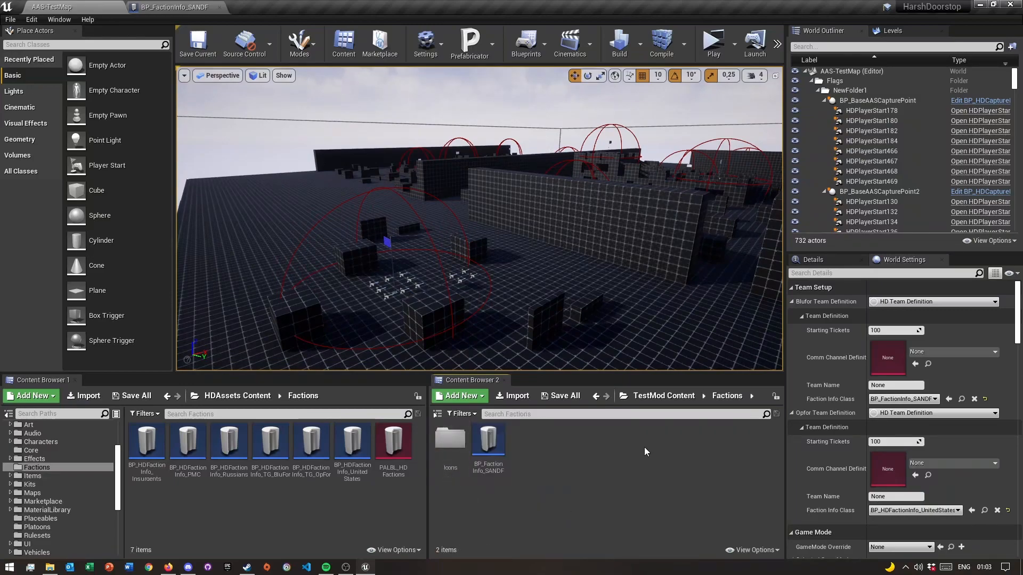
mouse_move(449, 439)
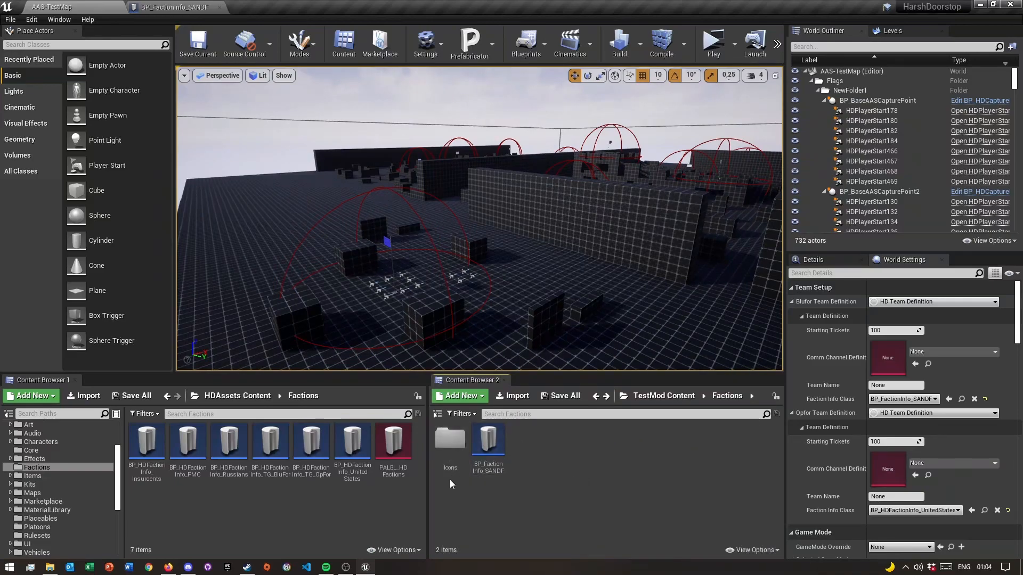
mouse_move(488, 455)
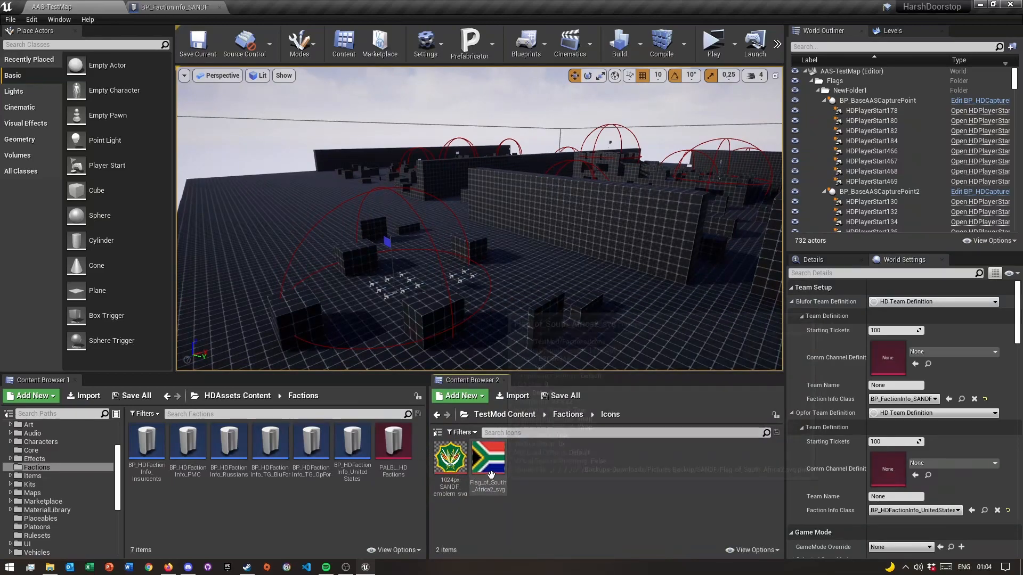
mouse_move(487, 456)
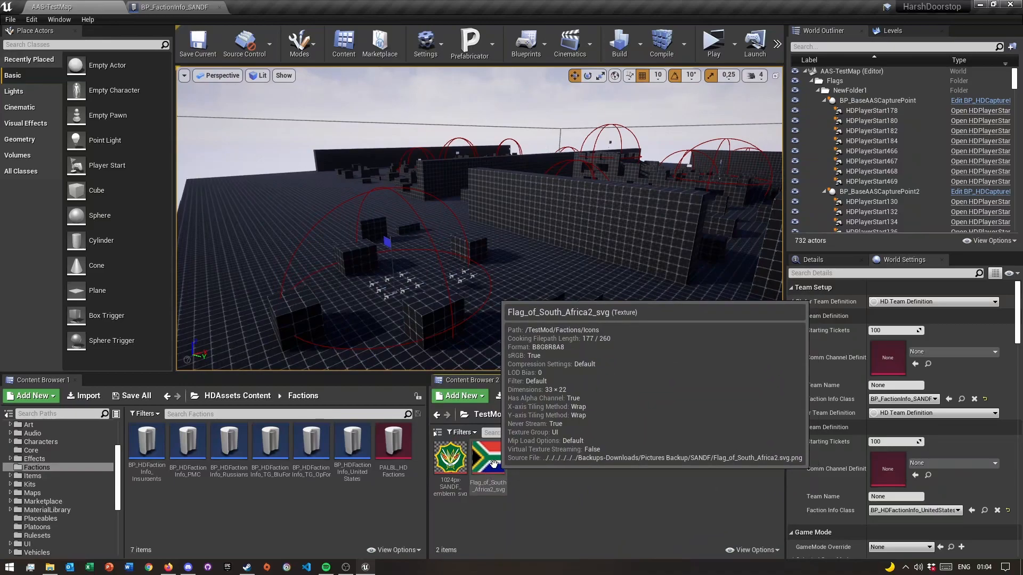
mouse_move(551, 472)
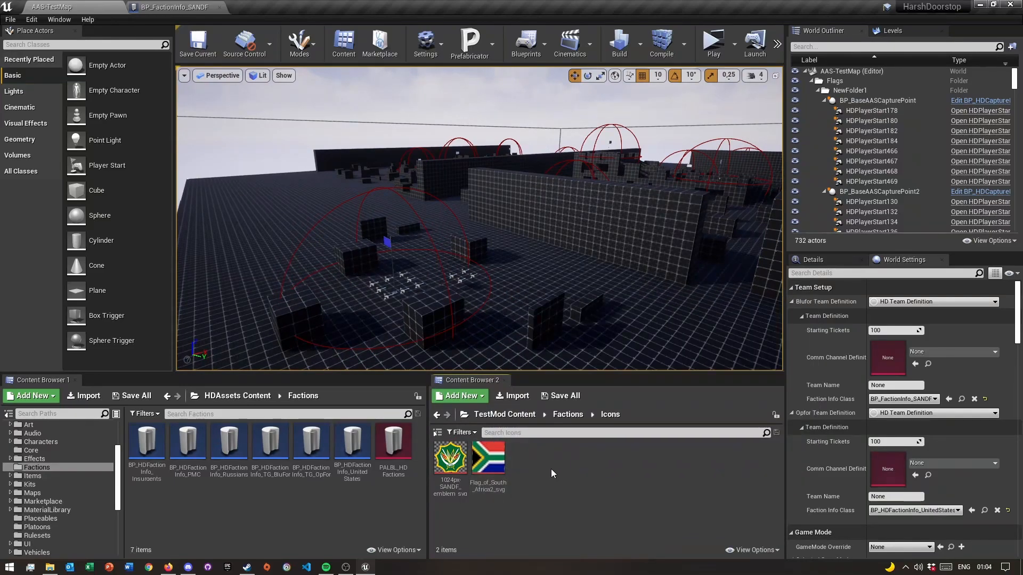
mouse_move(487, 455)
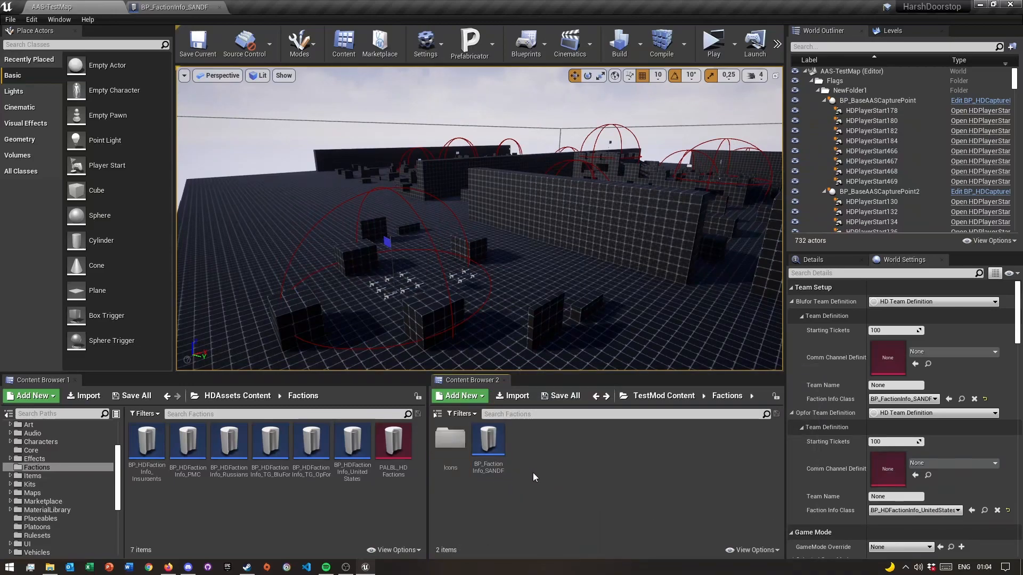
mouse_move(564, 470)
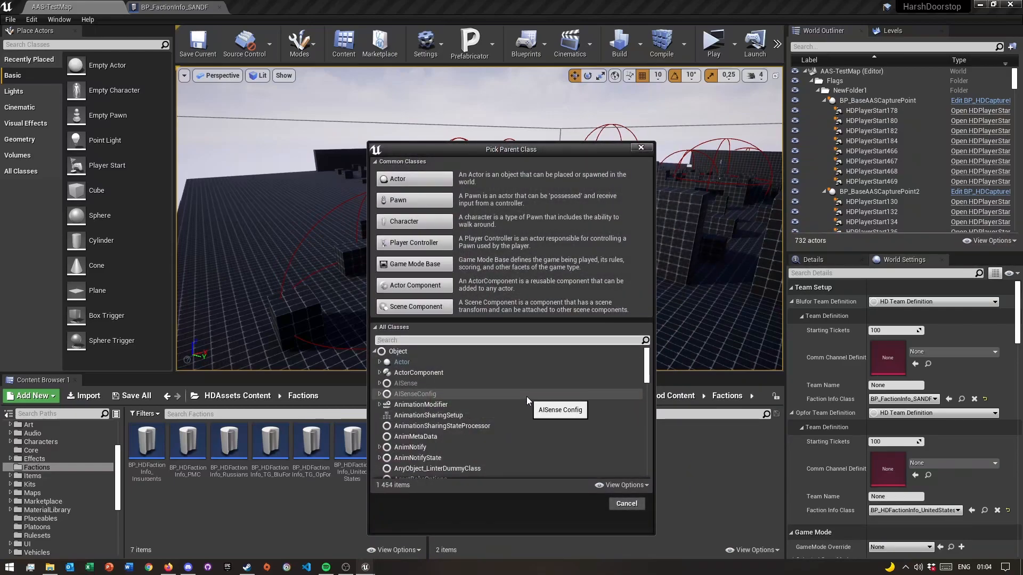
text(Faction)
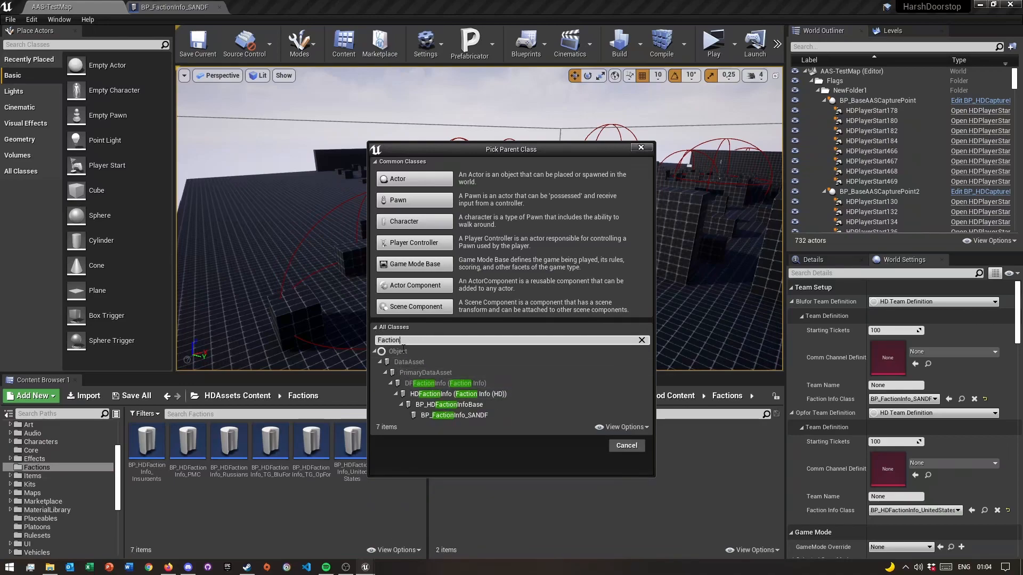
mouse_move(447, 404)
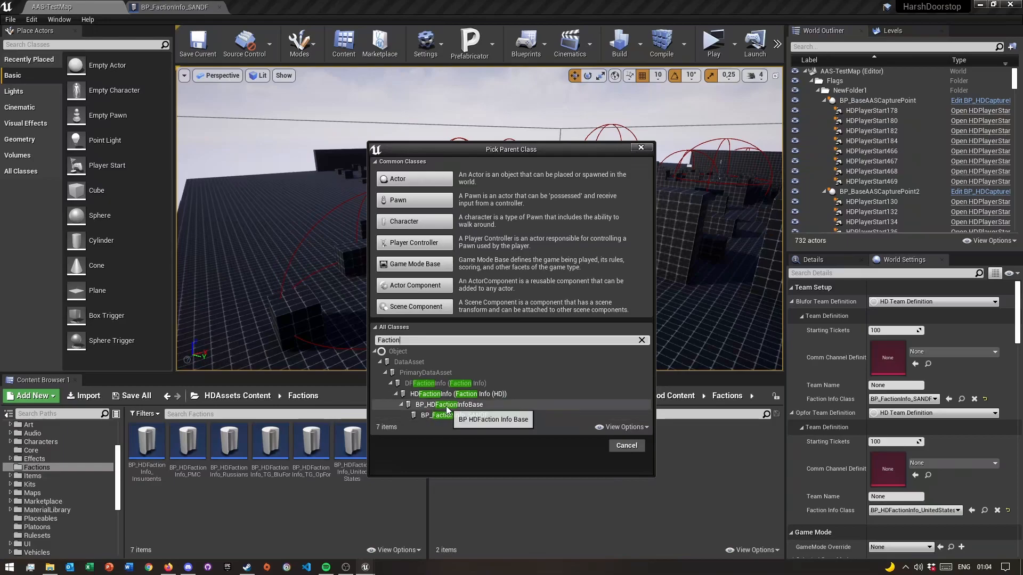
click(448, 405)
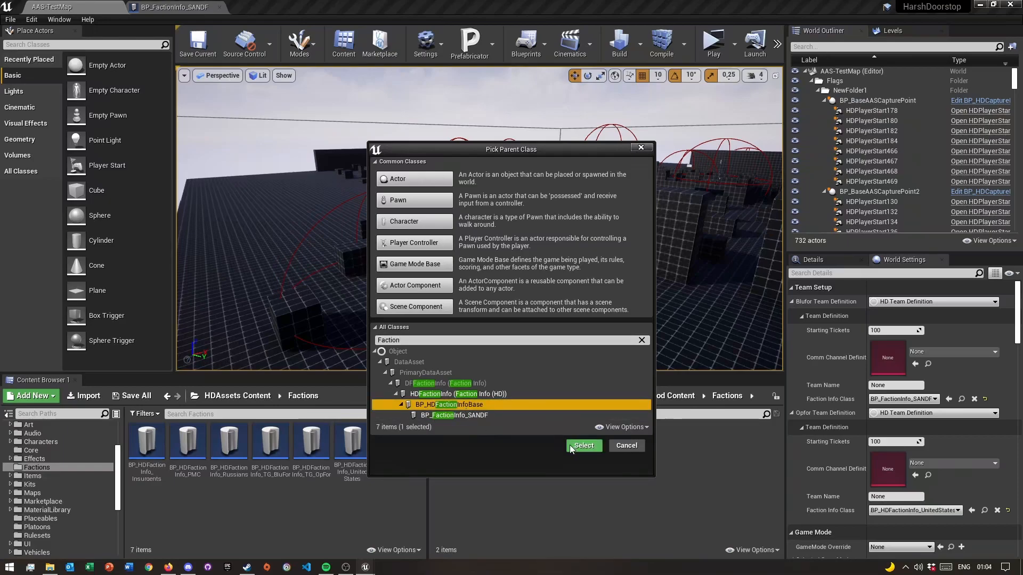
click(582, 445)
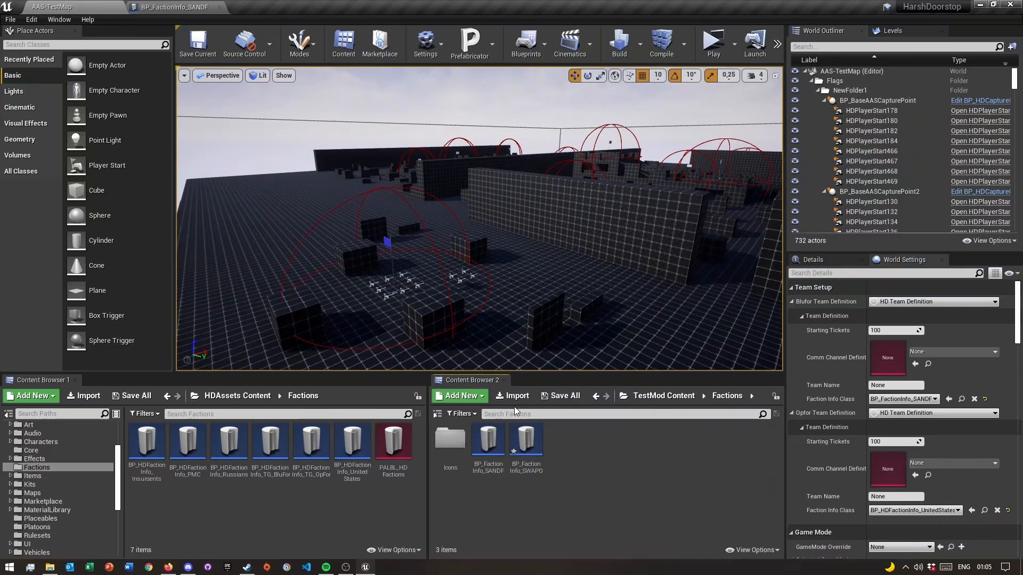
Save all content including the SWAPO asset, then bring BP_FactionInfo_SWAPO up in the Blueprint editor
click(558, 396)
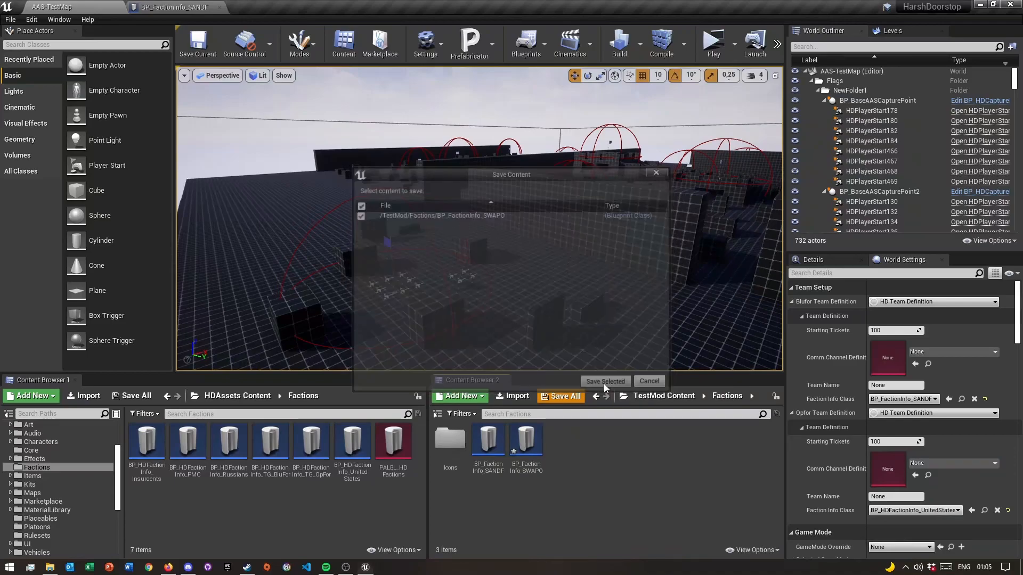
click(604, 380)
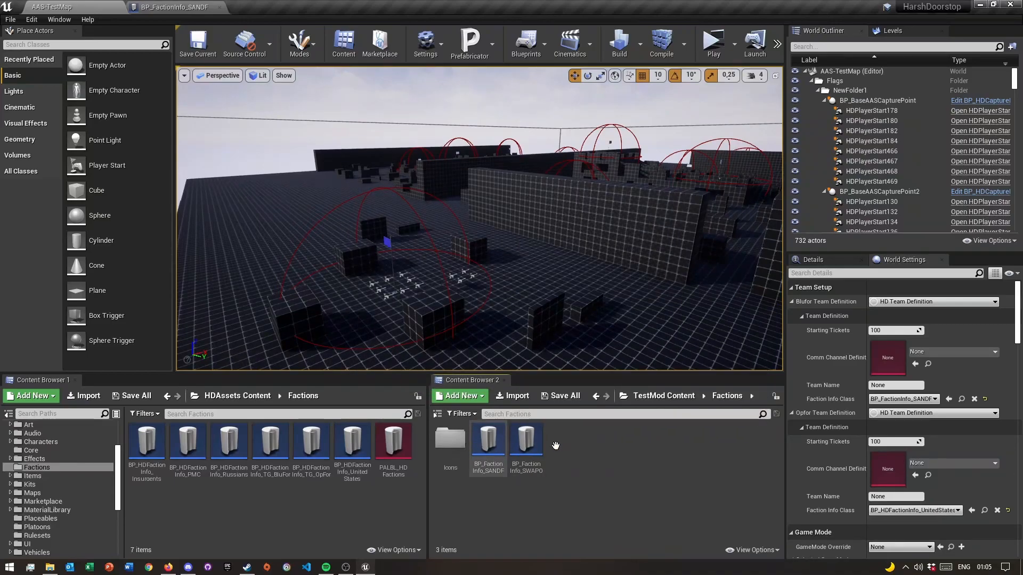
double_click(526, 441)
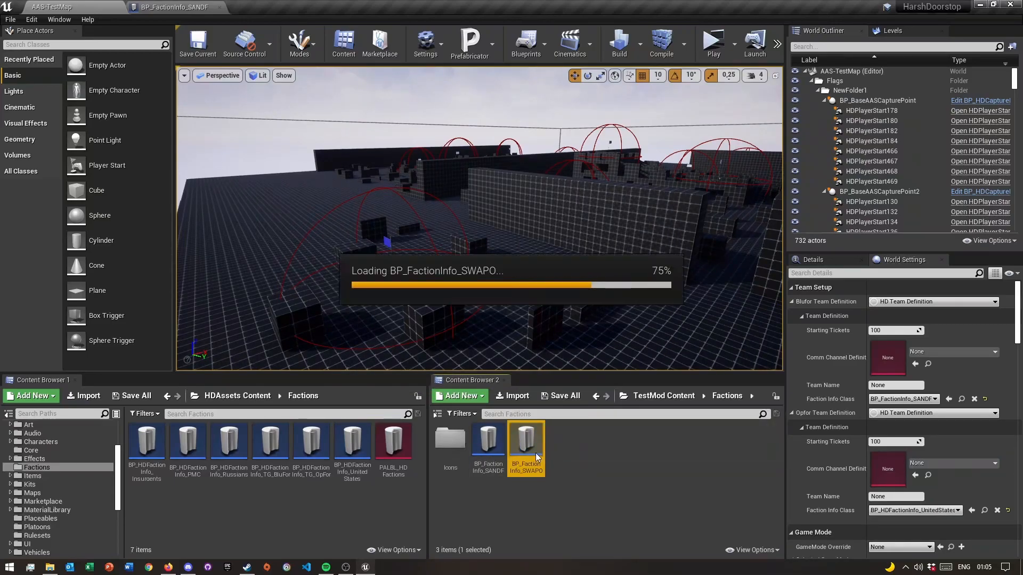
double_click(525, 440)
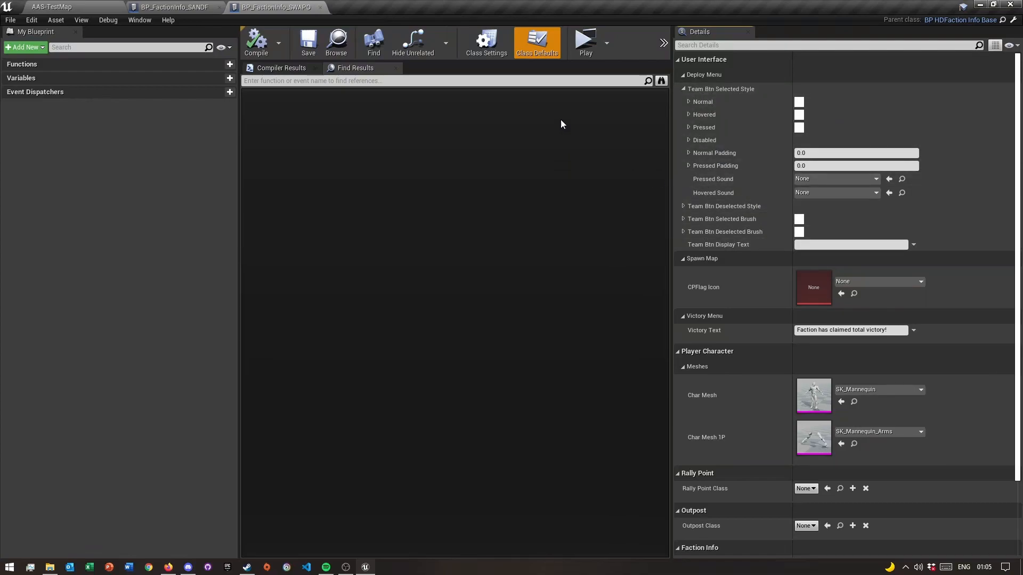
mouse_move(180, 142)
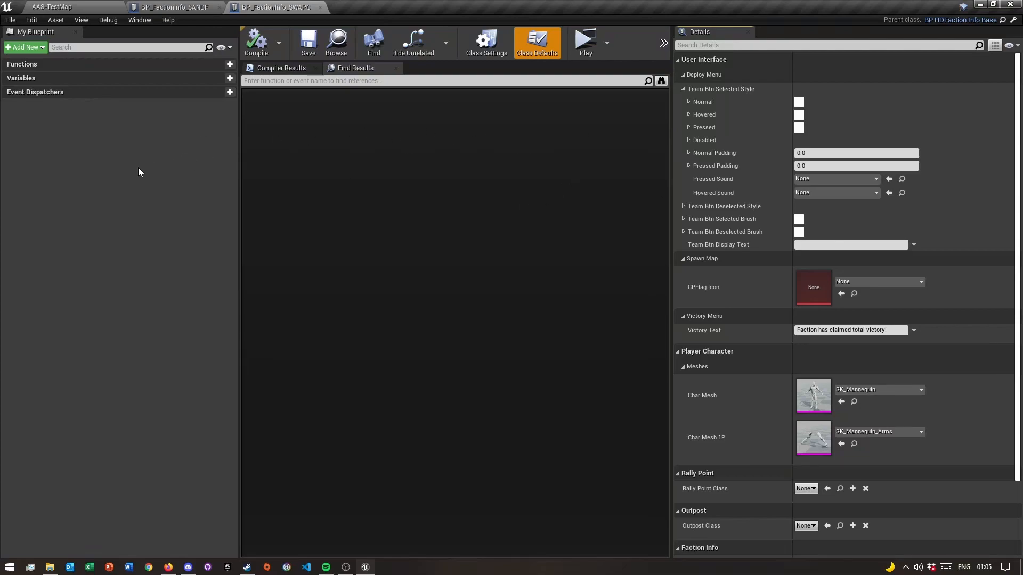
mouse_move(727, 117)
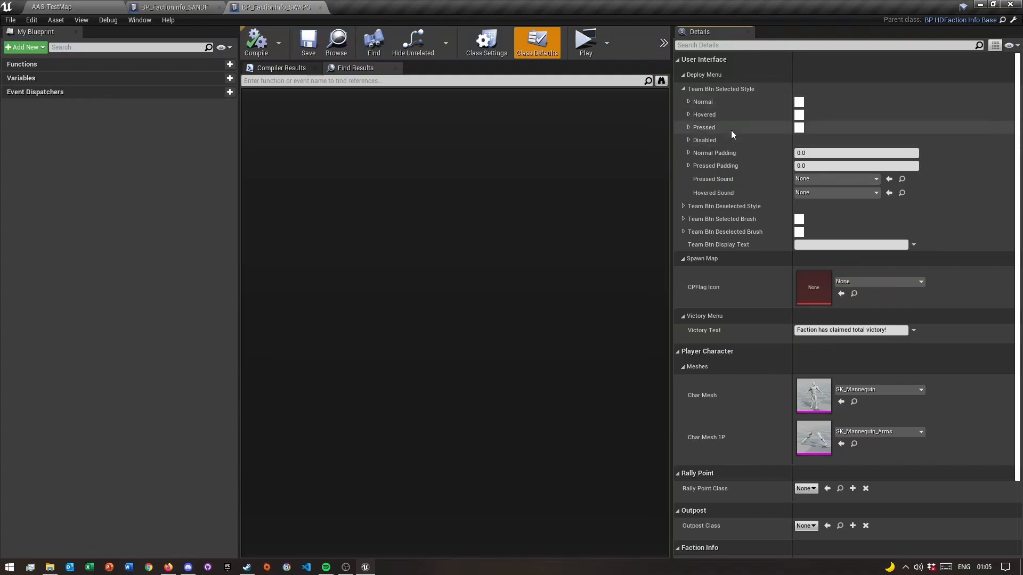
mouse_move(834, 179)
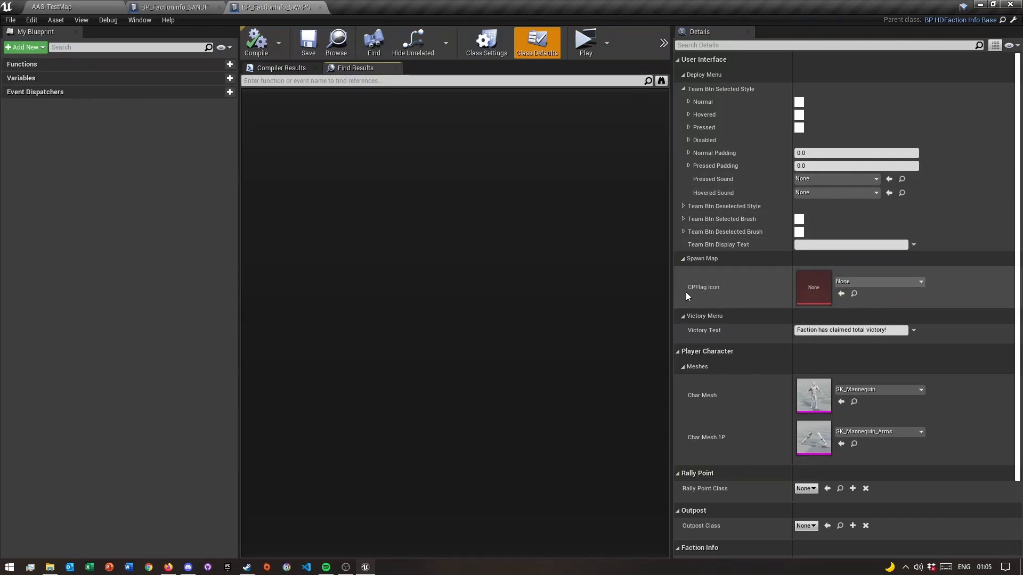
mouse_move(877, 281)
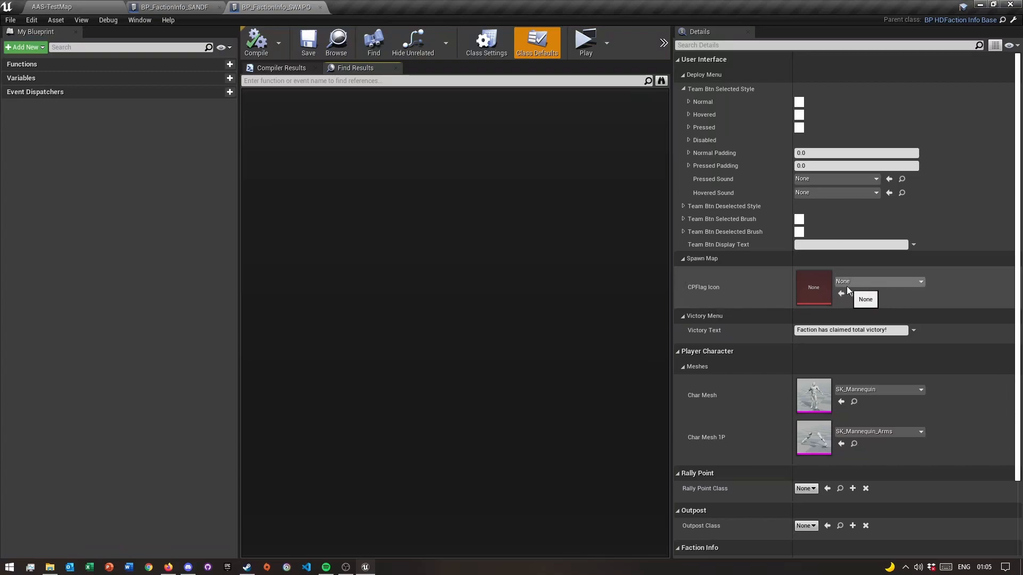
mouse_move(625, 185)
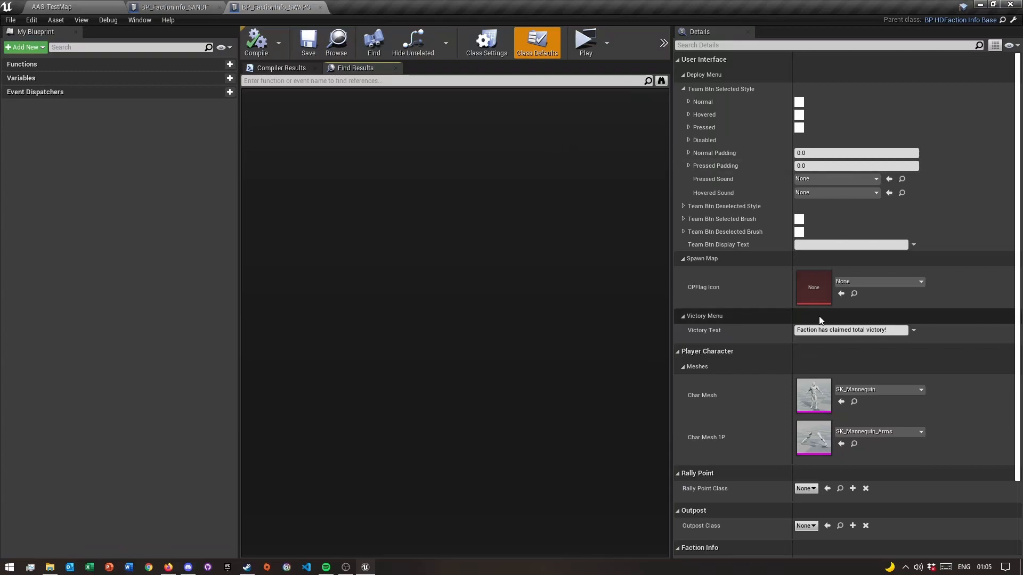
mouse_move(848, 319)
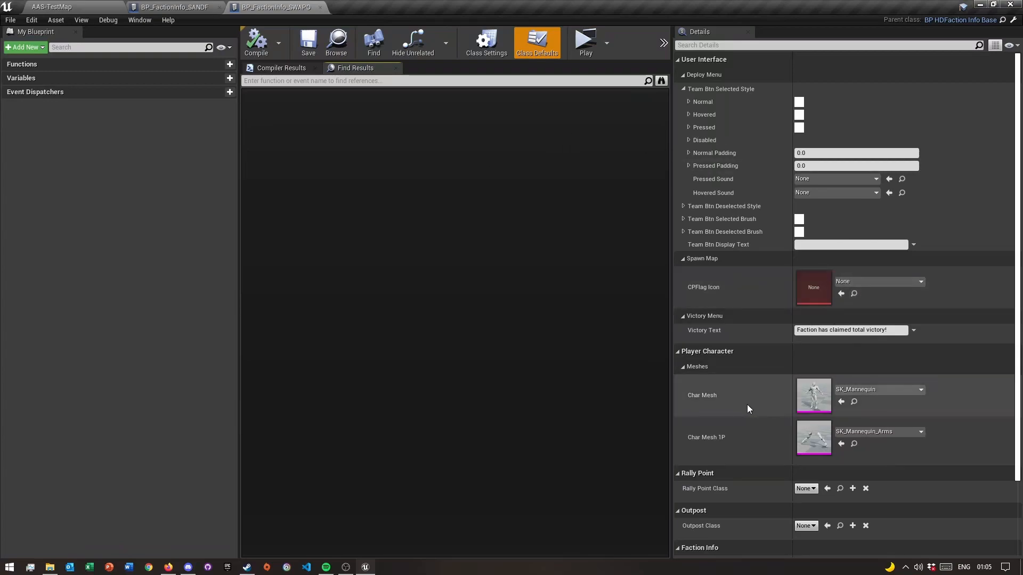
Set Char Mesh to SK_Insurgent and Char Mesh 1P to SK_Insurgent_Arms
scroll(down, 3)
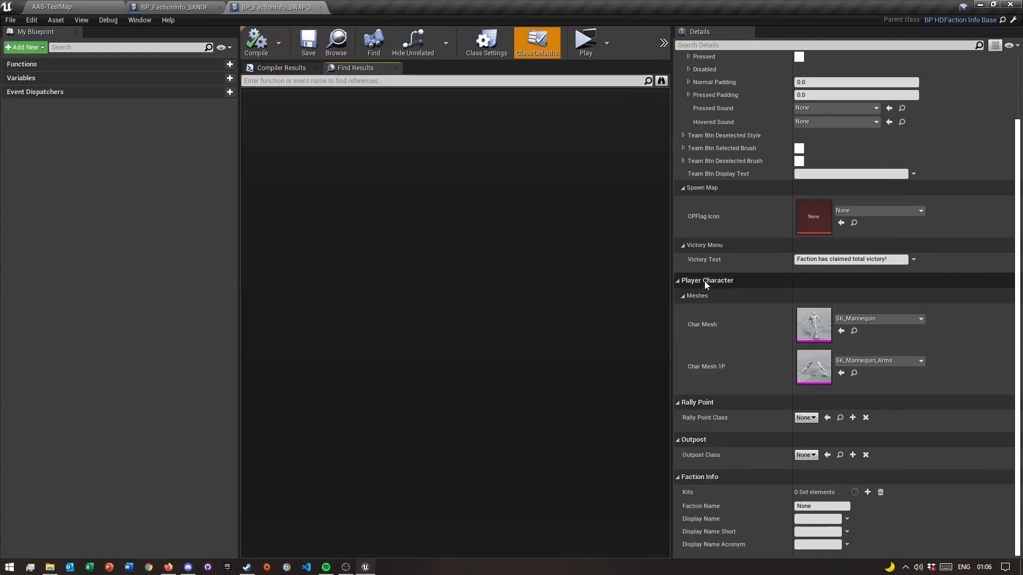
mouse_move(877, 319)
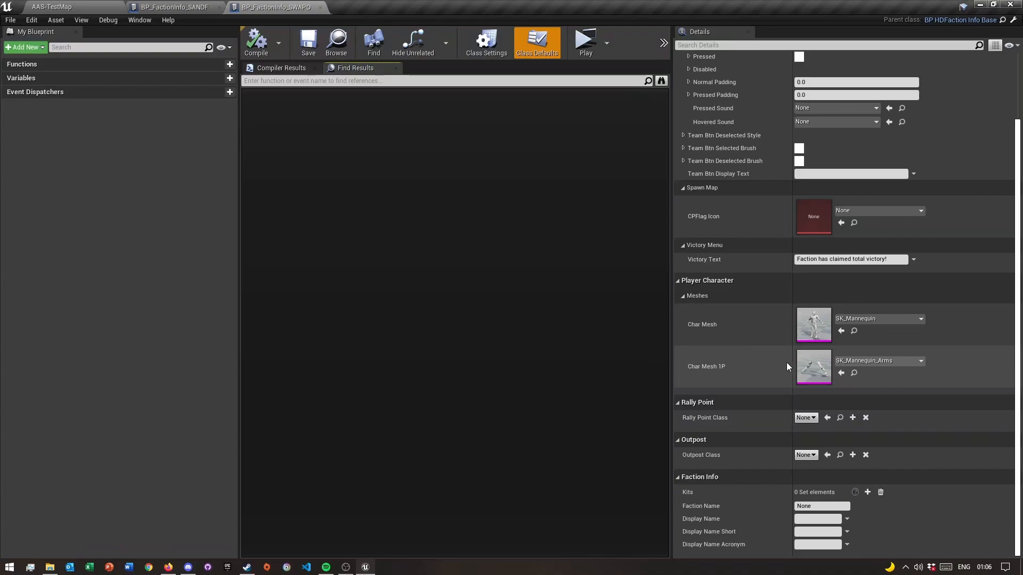
mouse_move(744, 465)
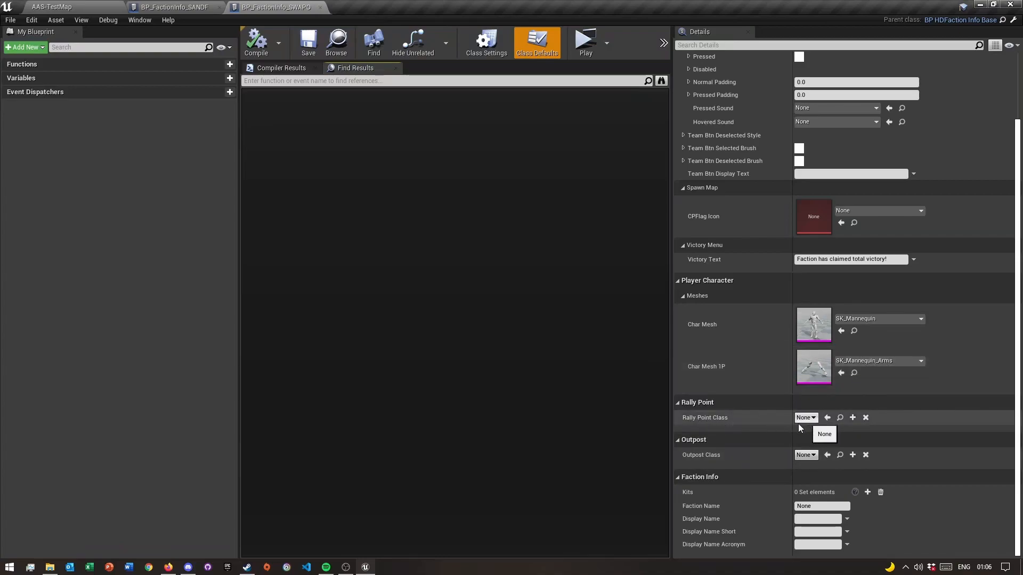
mouse_move(805, 454)
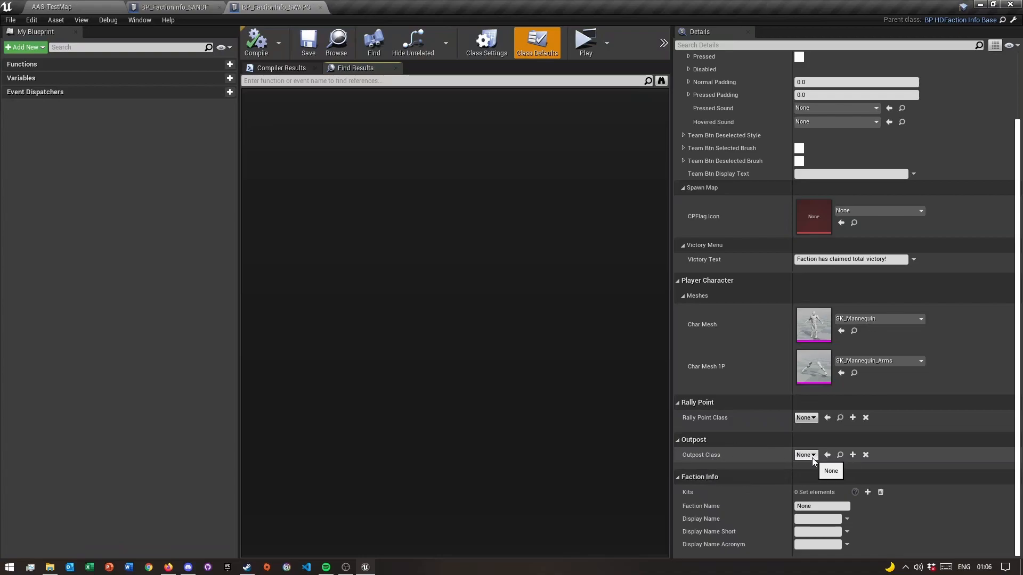
mouse_move(752, 466)
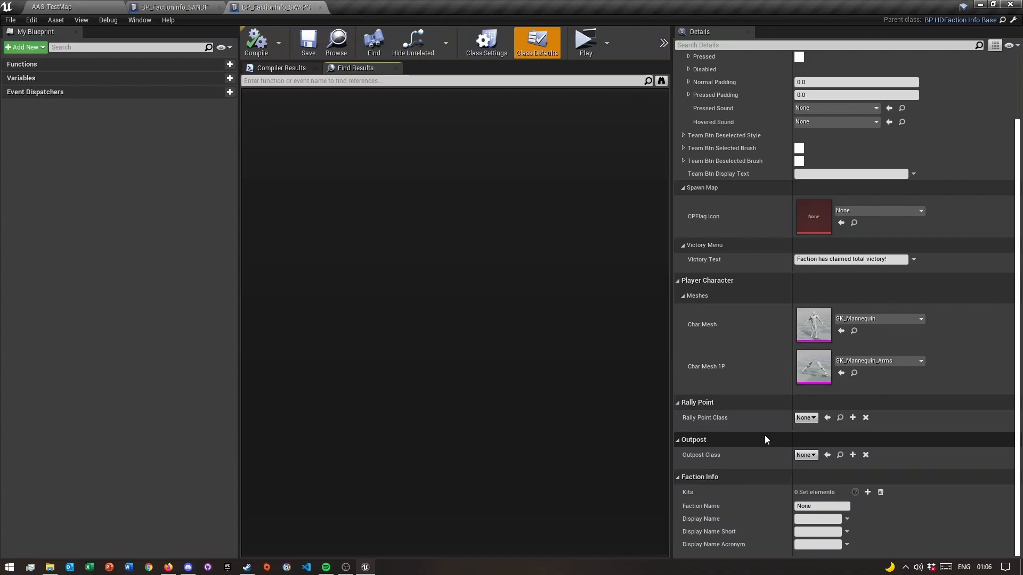
mouse_move(705, 418)
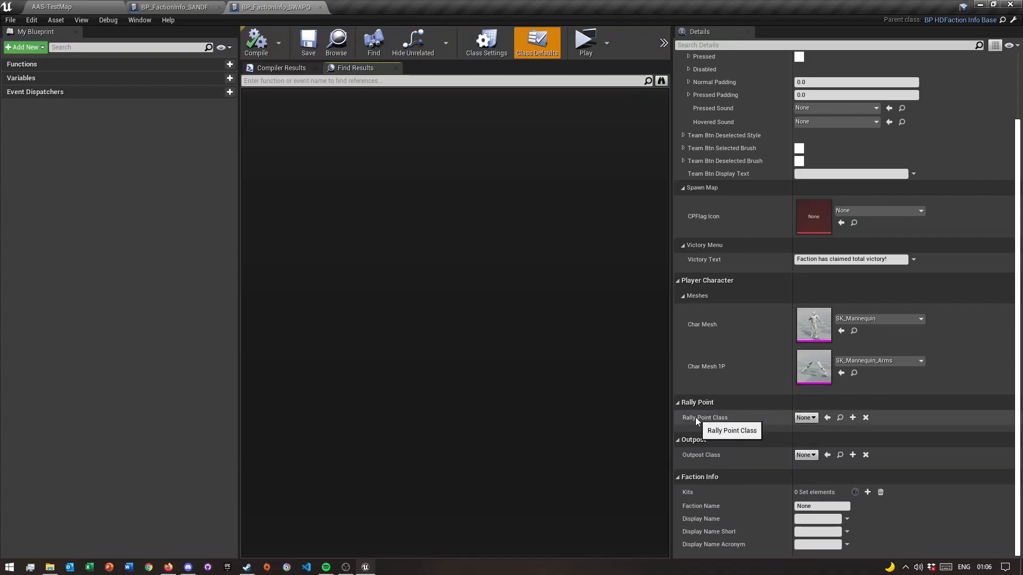
mouse_move(706, 454)
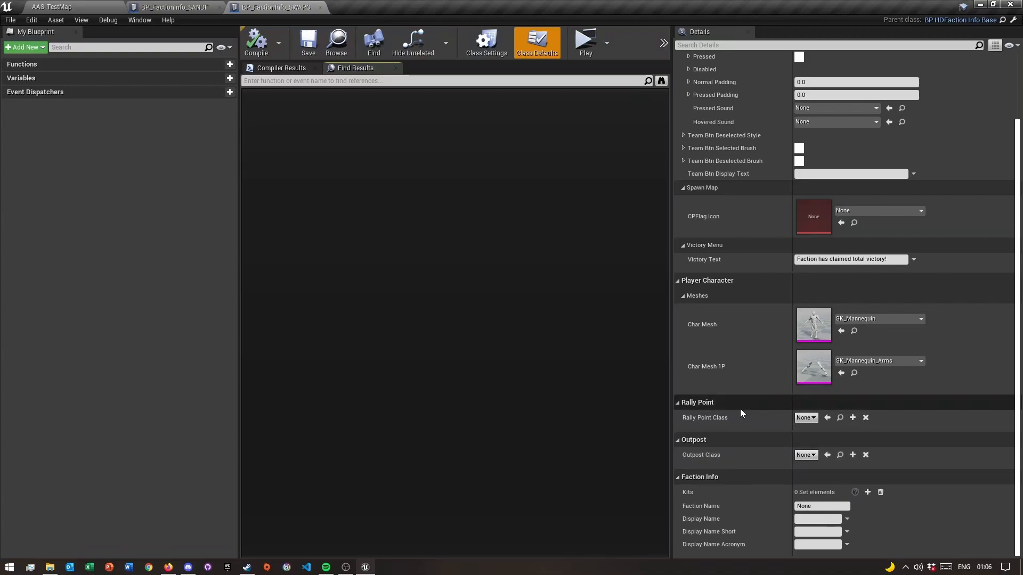
mouse_move(734, 419)
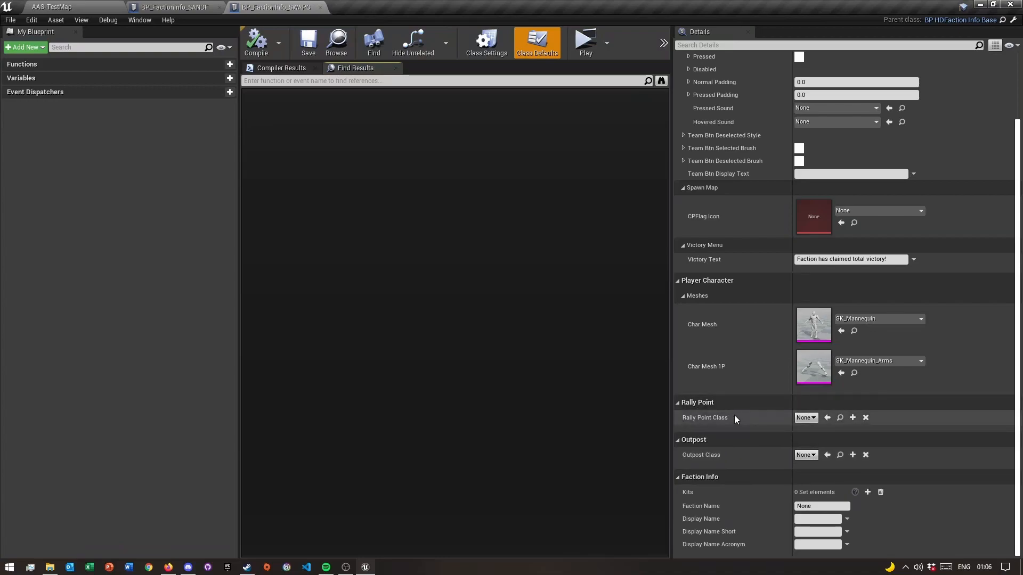
mouse_move(722, 460)
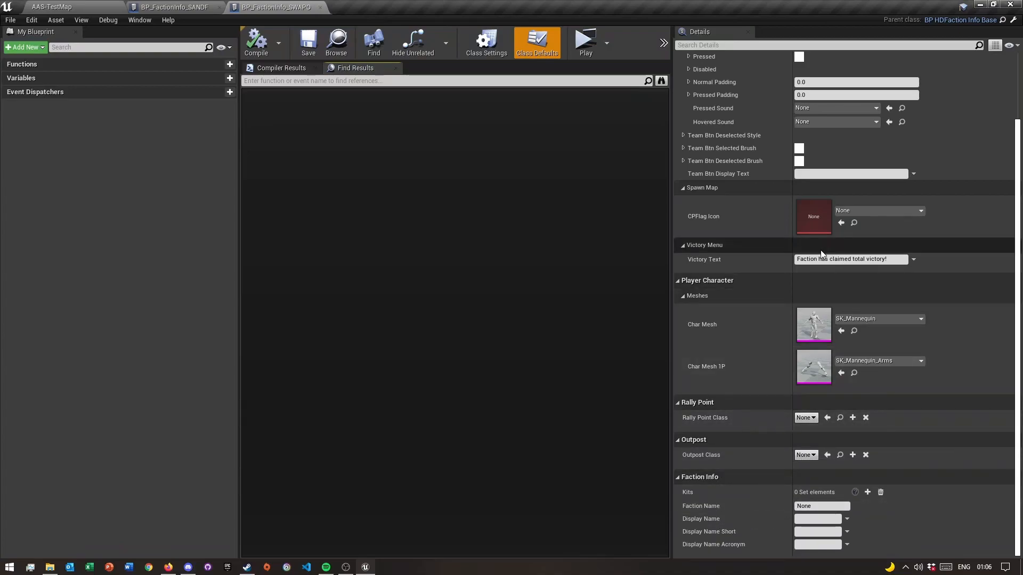
click(920, 319)
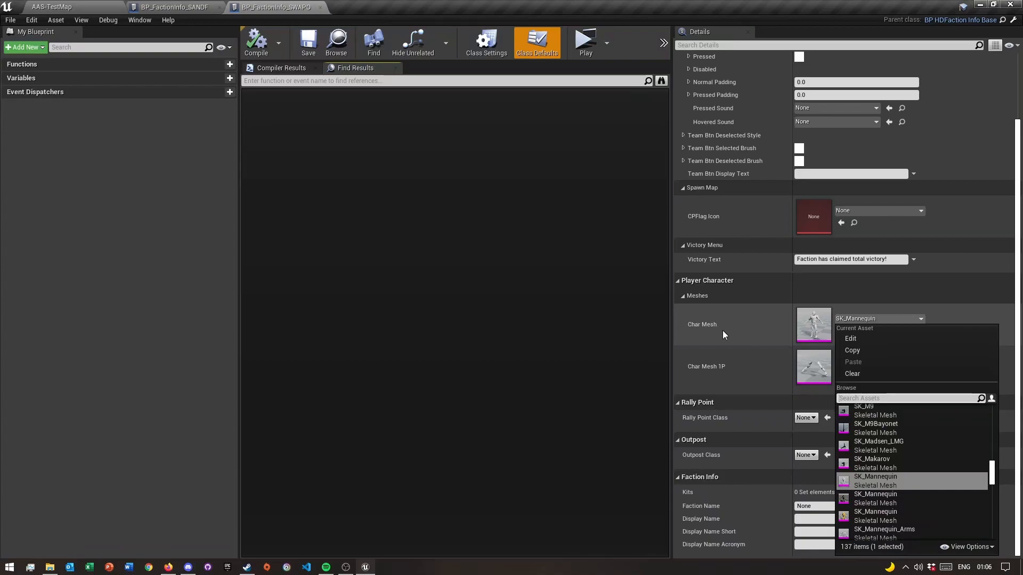
text(insu)
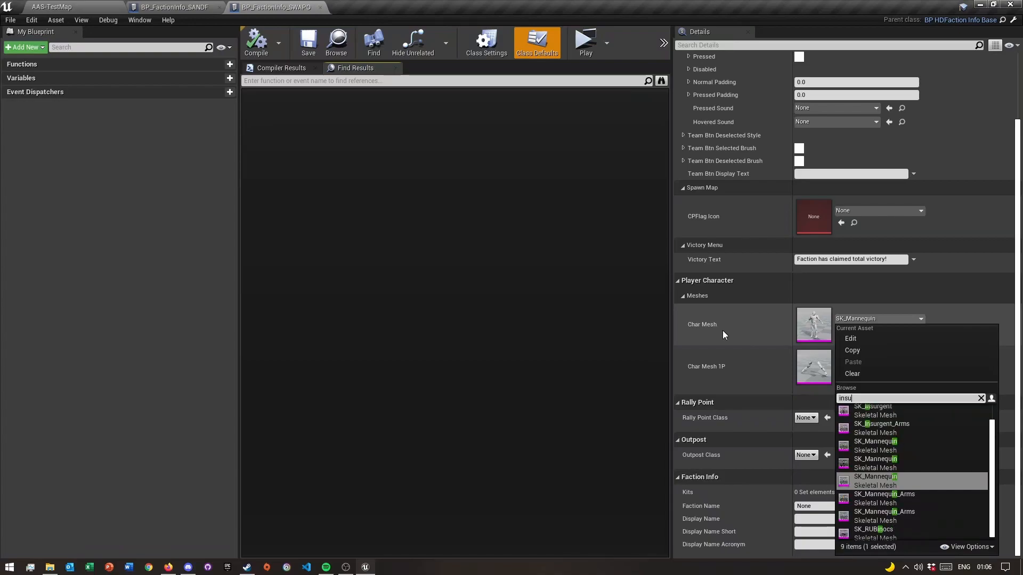
text(insu)
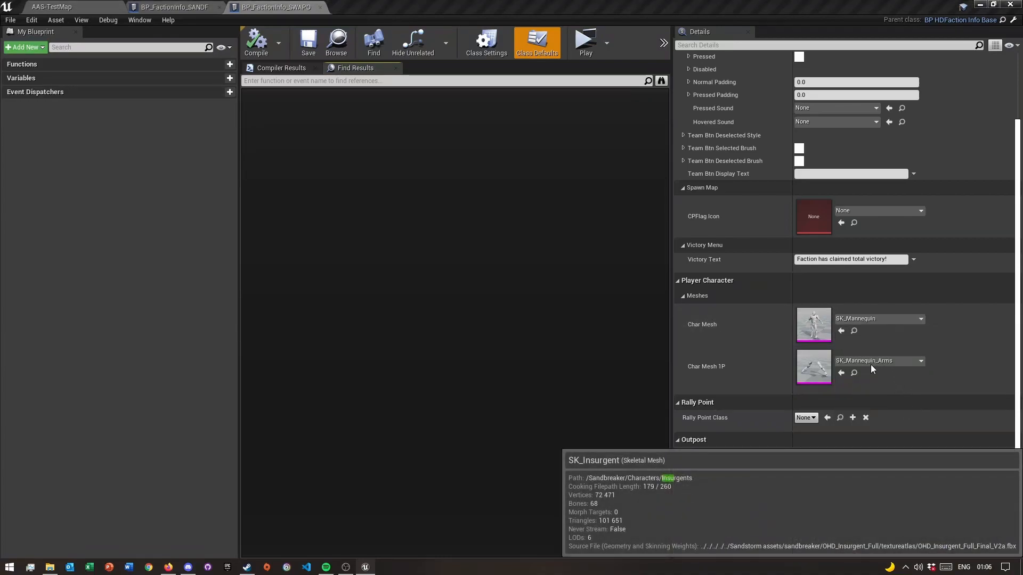
mouse_move(831, 401)
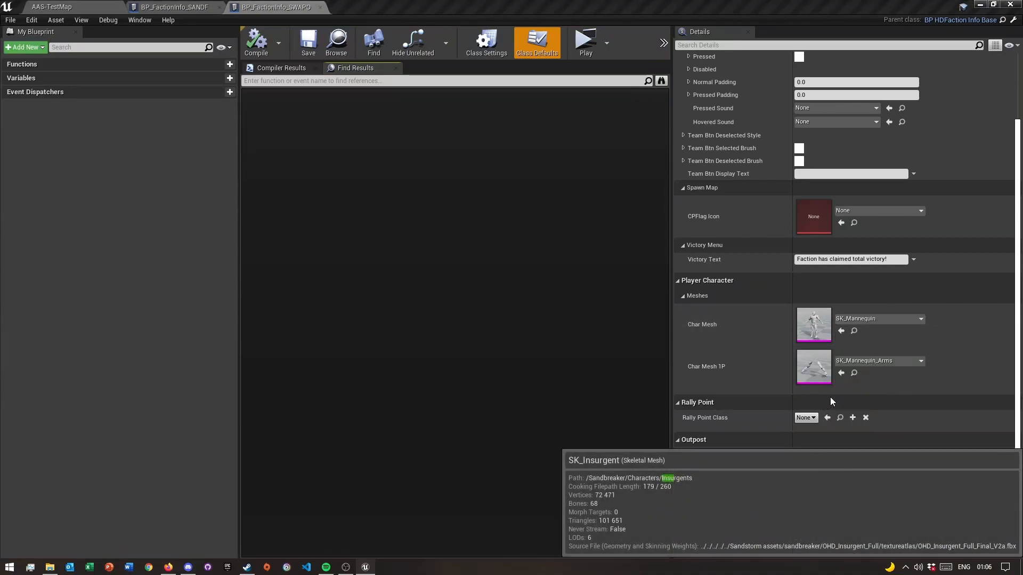
mouse_move(838, 401)
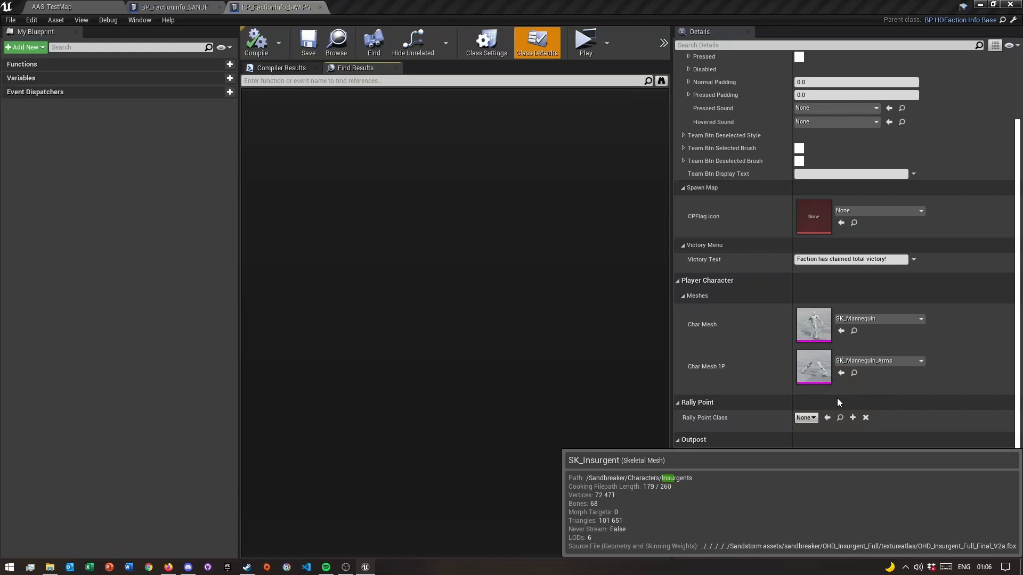
mouse_move(880, 337)
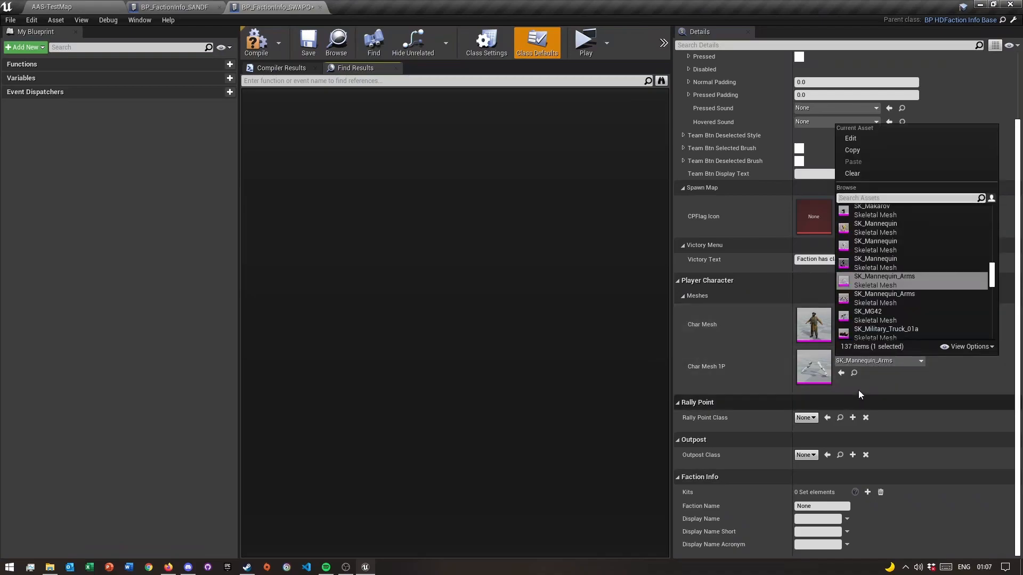
text(insu)
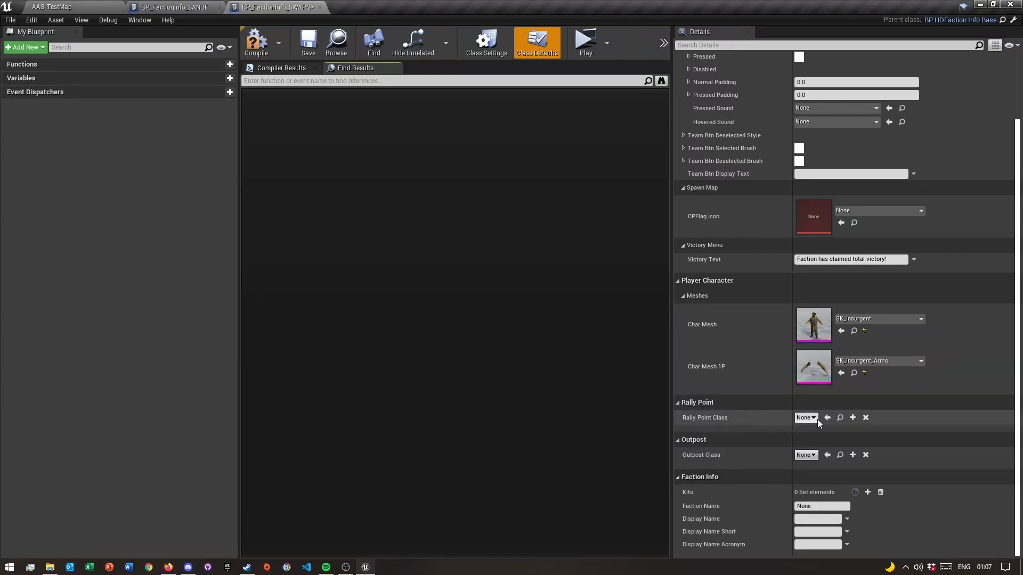
mouse_move(630, 429)
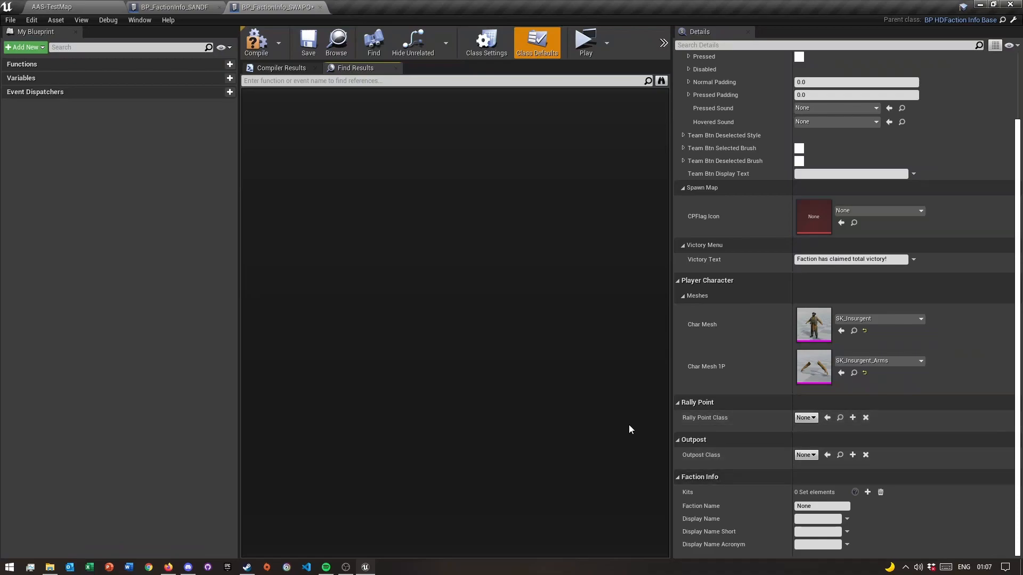
Set Rally Point Class to BP_HDProj_RURadio and Outpost Class to BP_HDProj_RUOutpost
click(805, 417)
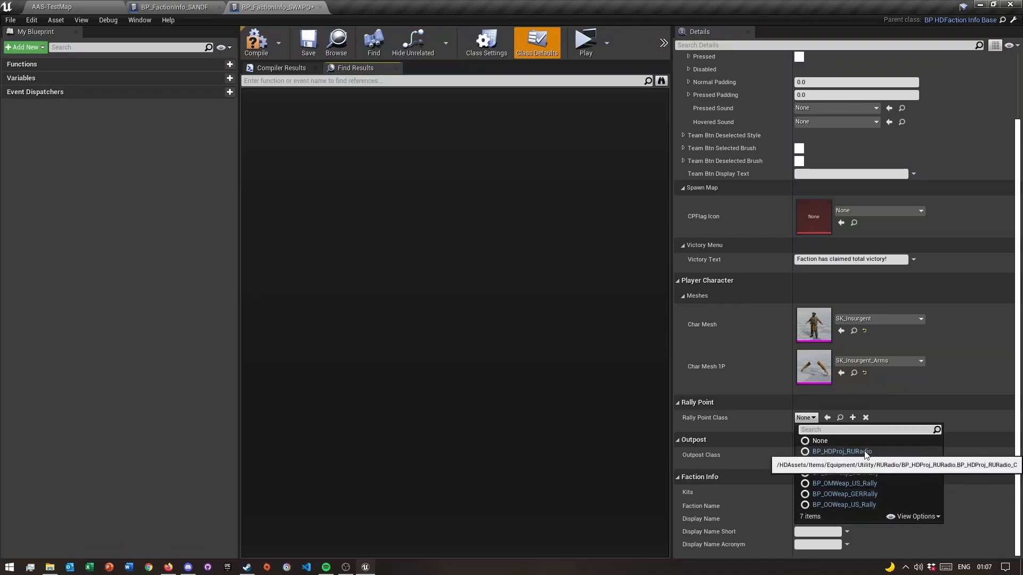
click(842, 451)
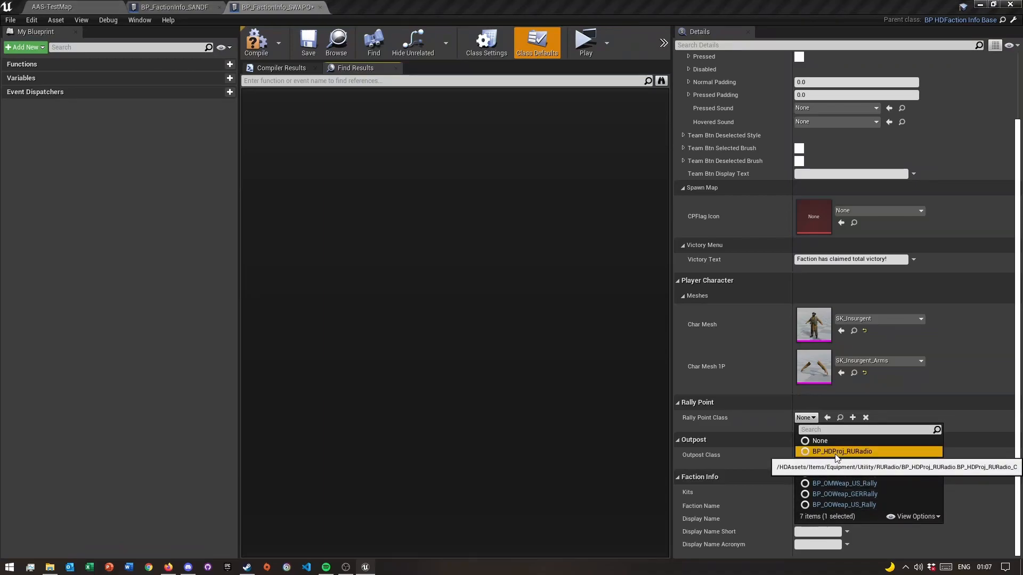
click(842, 451)
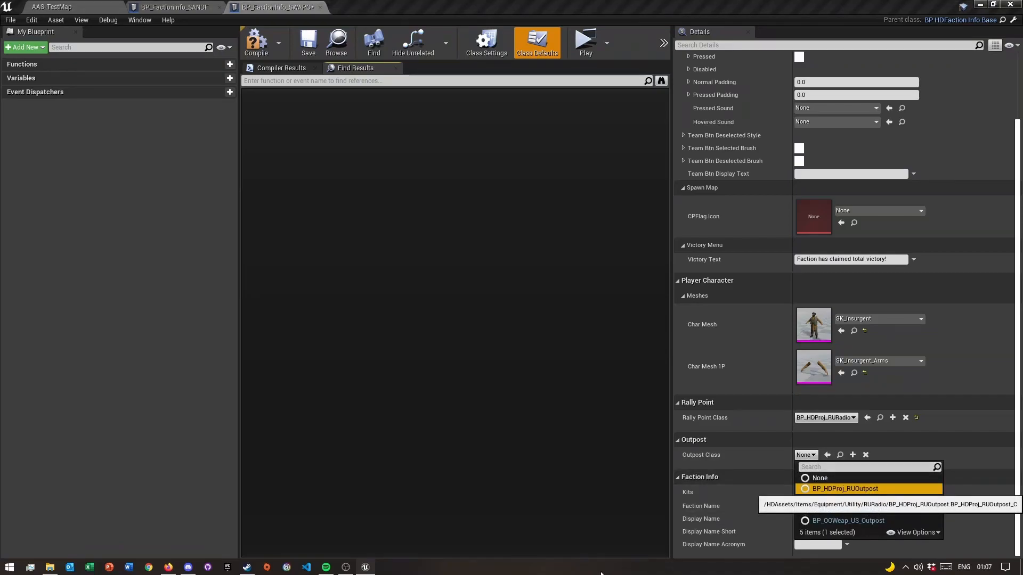
click(843, 489)
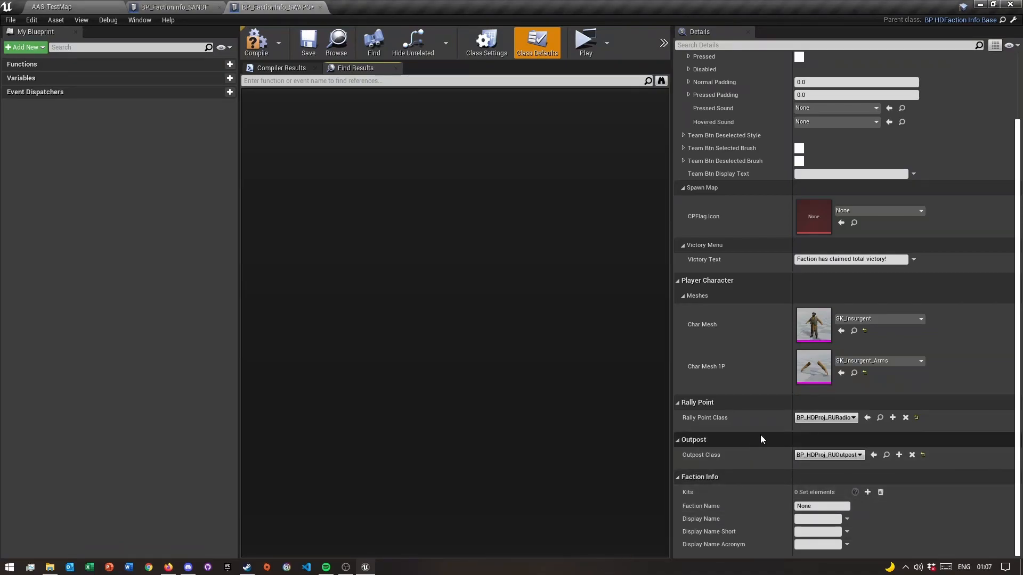
mouse_move(678, 511)
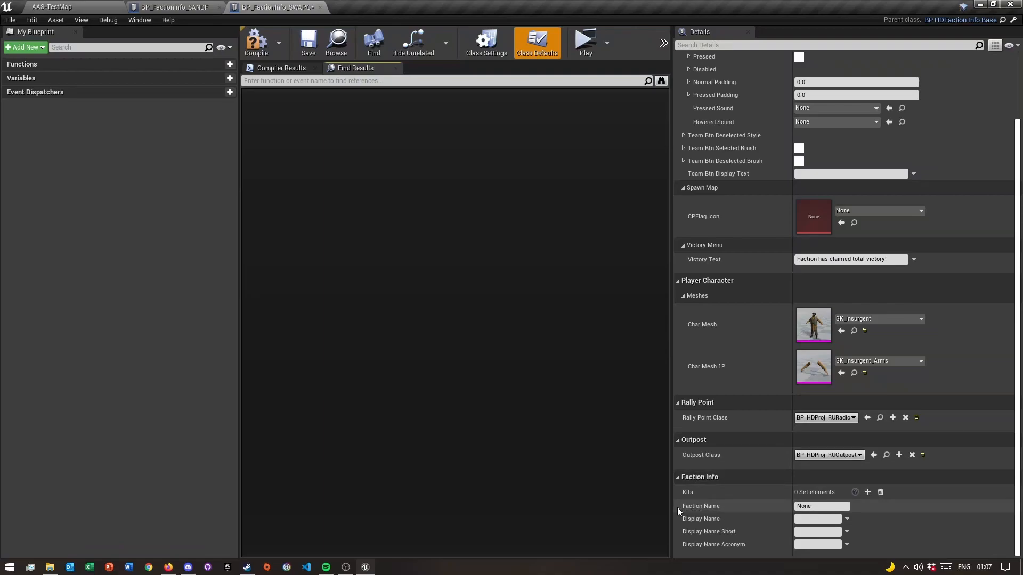
Enter SWAPO as the Faction Name
click(820, 506)
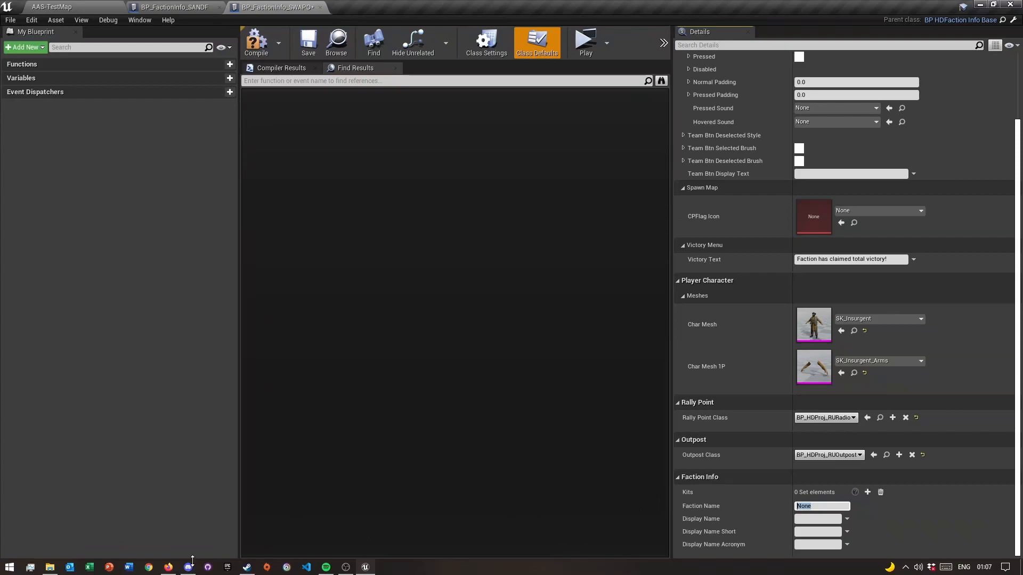
mouse_move(730, 548)
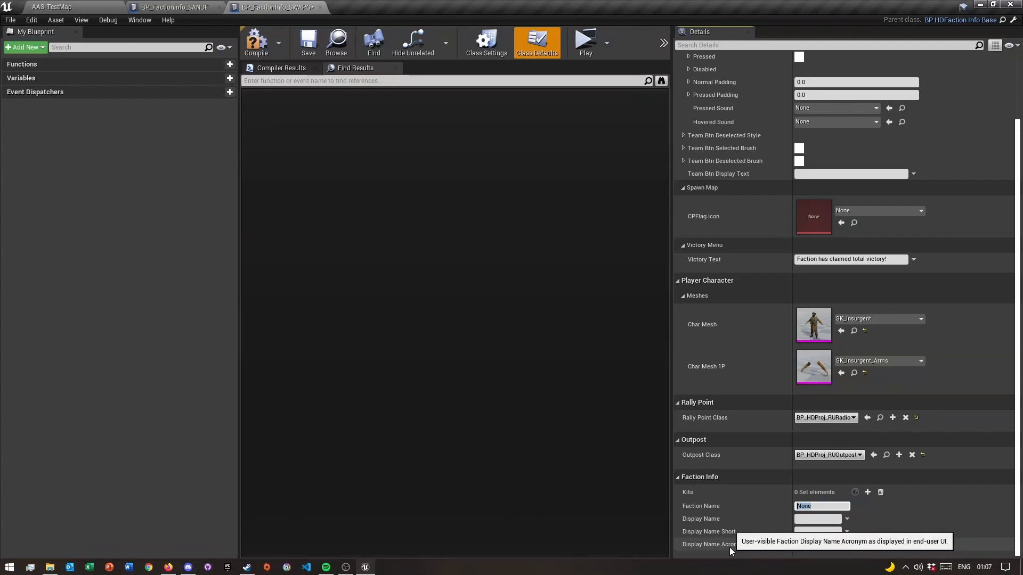
text(SWAPO)
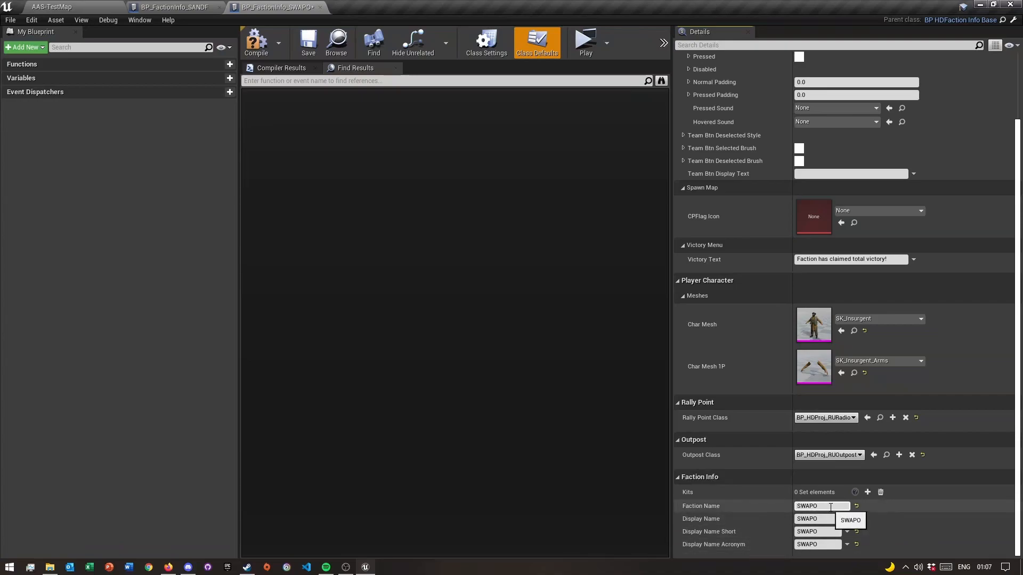
click(816, 518)
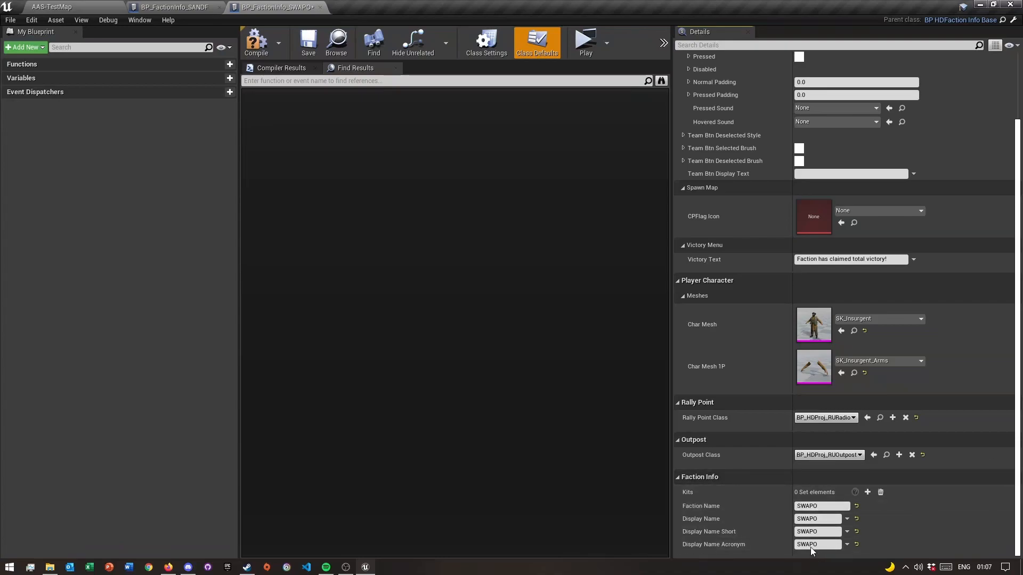
mouse_move(686, 492)
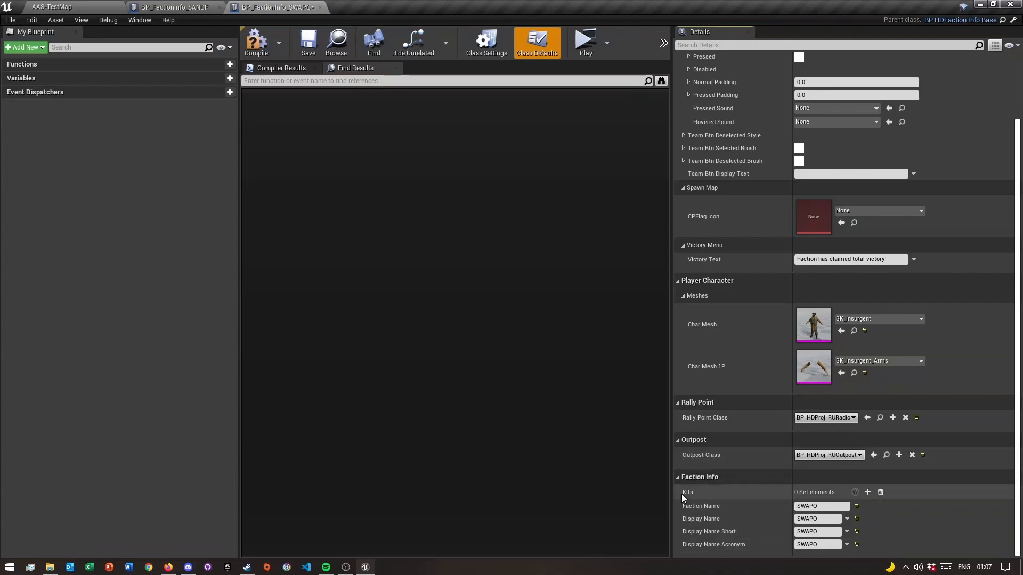
mouse_move(710, 498)
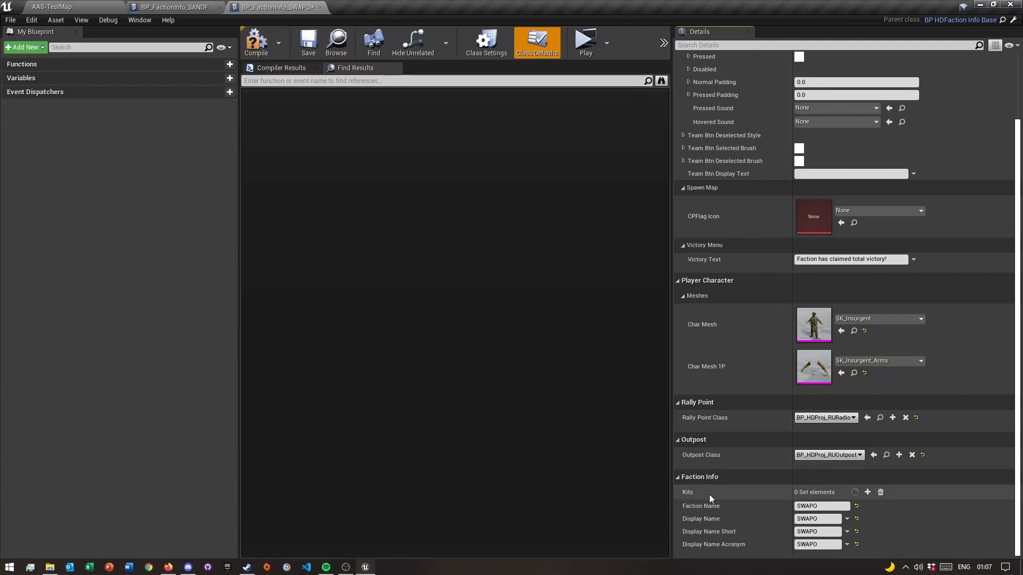
mouse_move(867, 491)
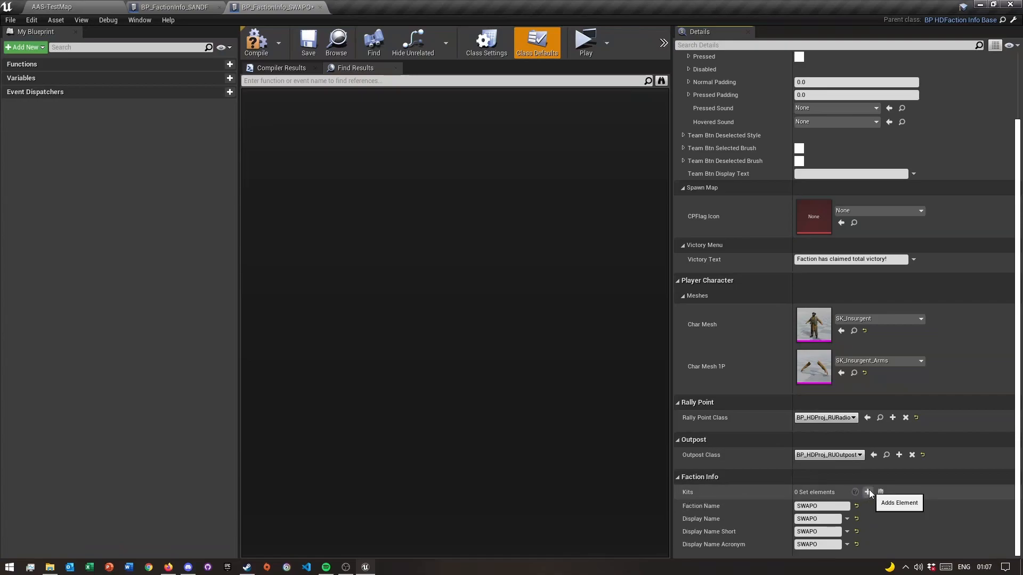
Add a Kits element and filter its asset list toward the insurgent SquadLeader kit
click(868, 491)
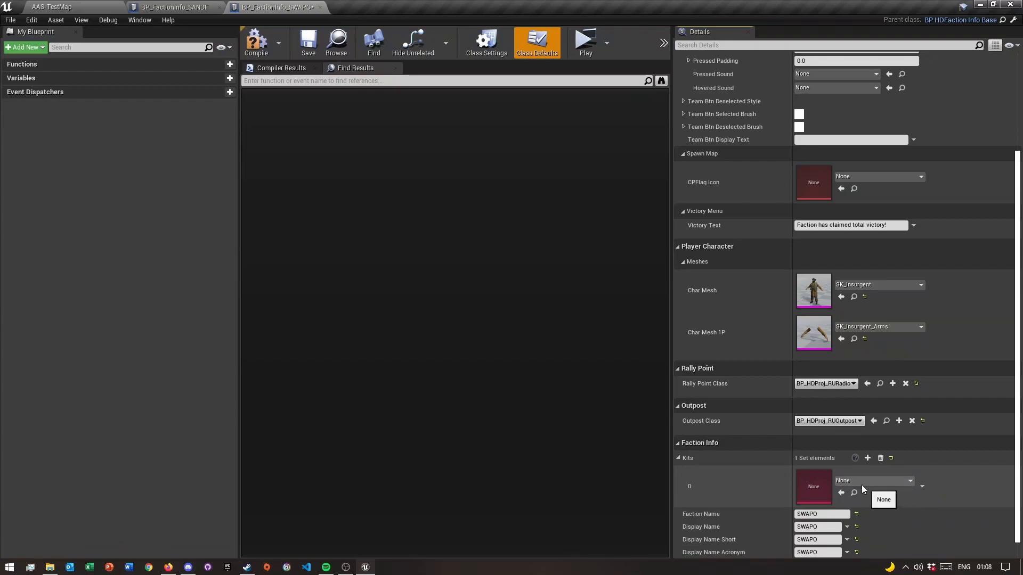
click(867, 458)
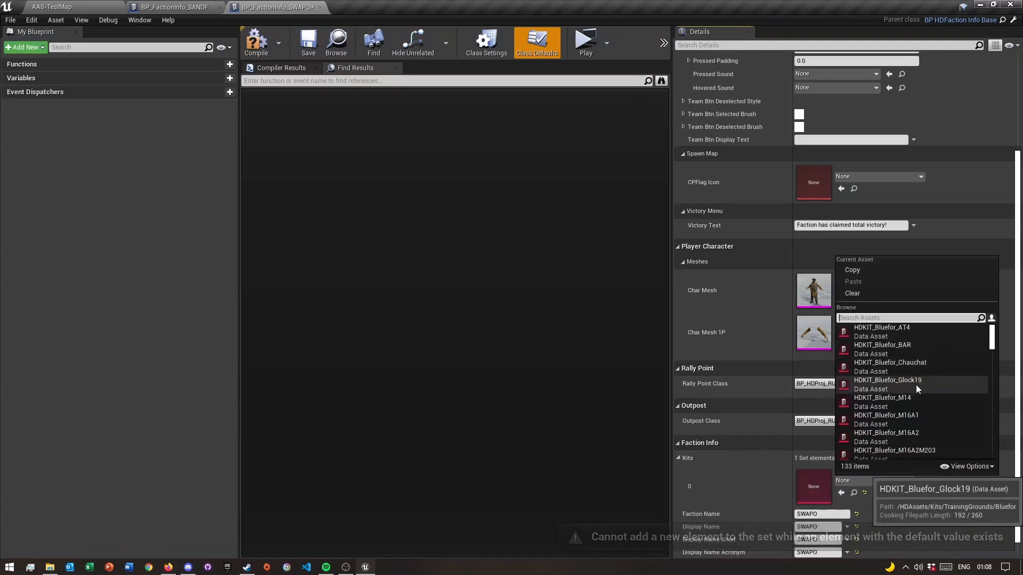
text(SWAP)
text(insu)
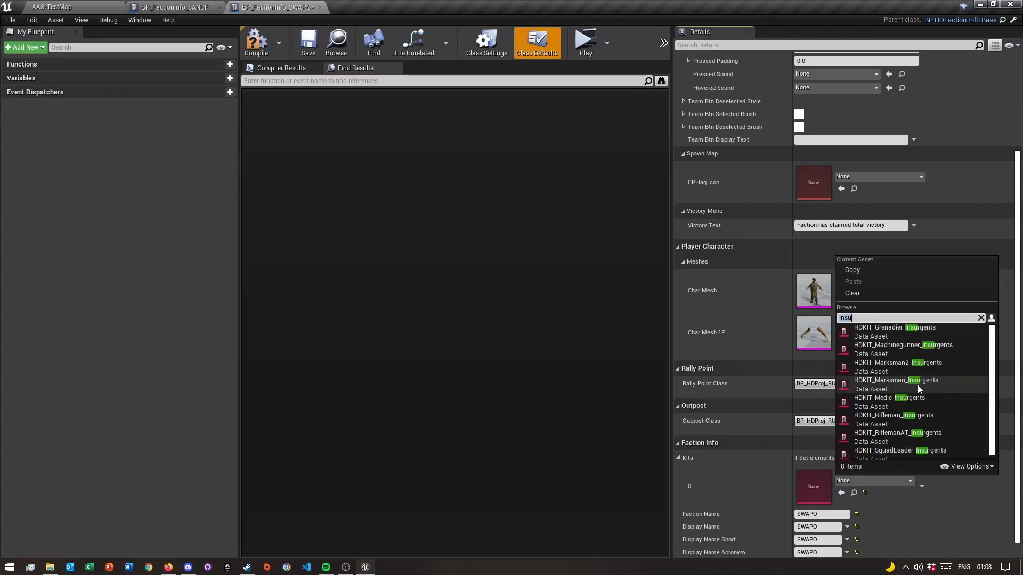
mouse_move(889, 424)
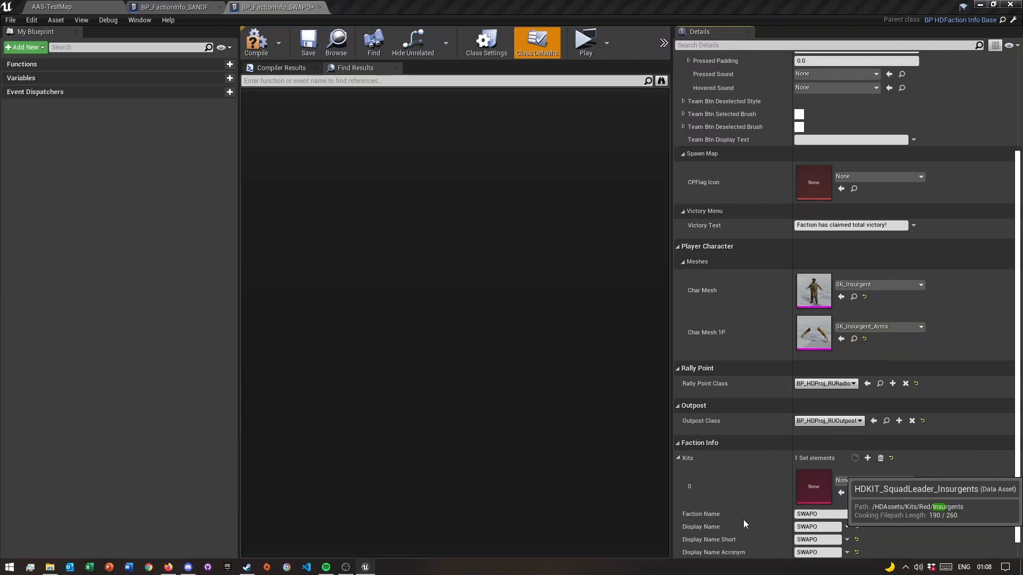
mouse_move(847, 435)
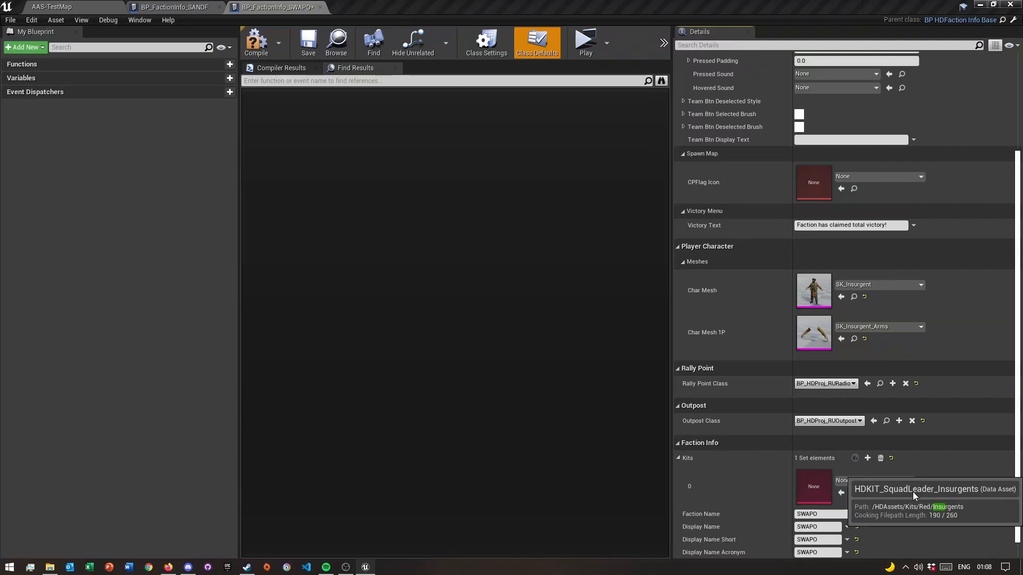
mouse_move(874, 487)
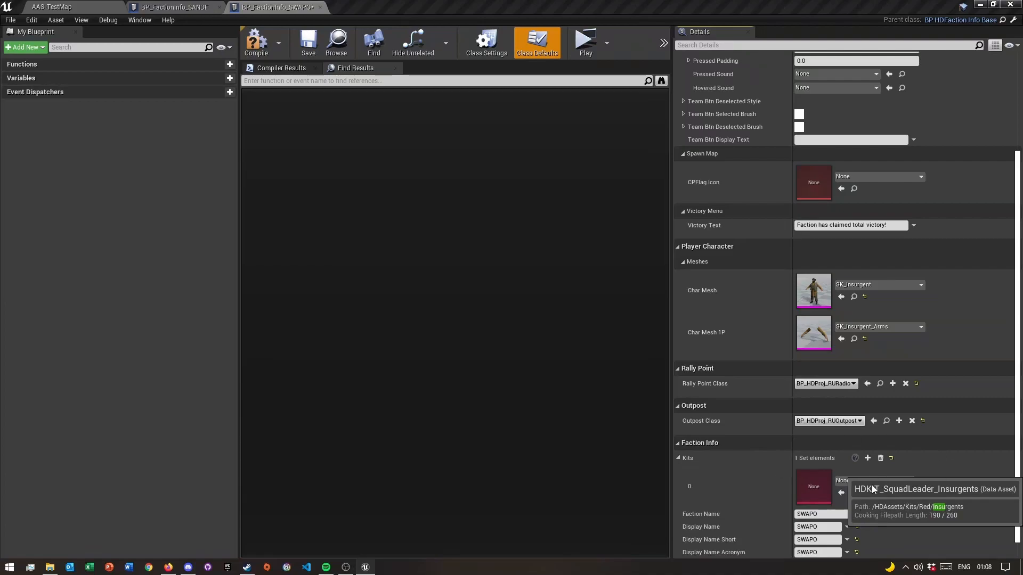
mouse_move(871, 455)
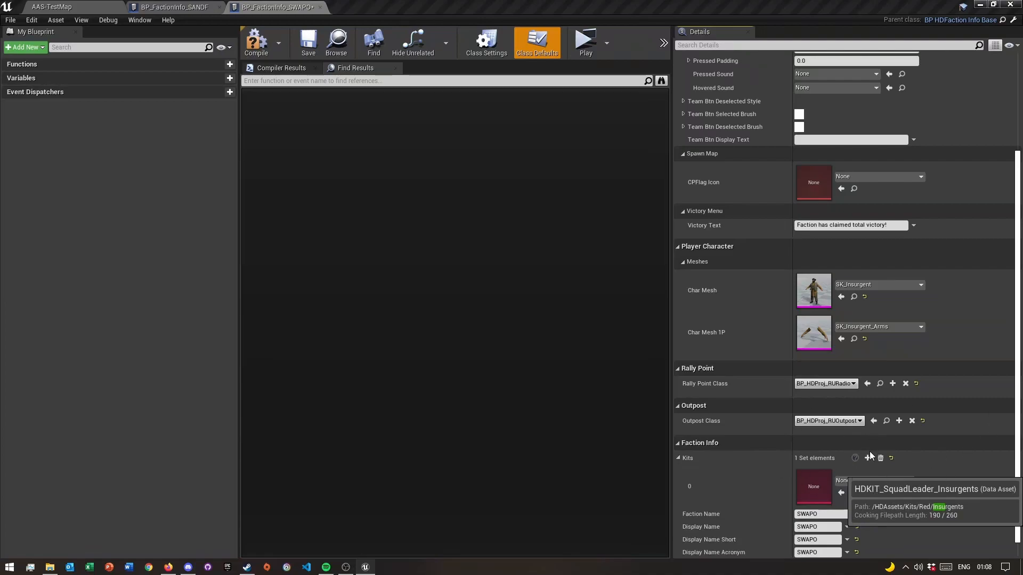
mouse_move(753, 526)
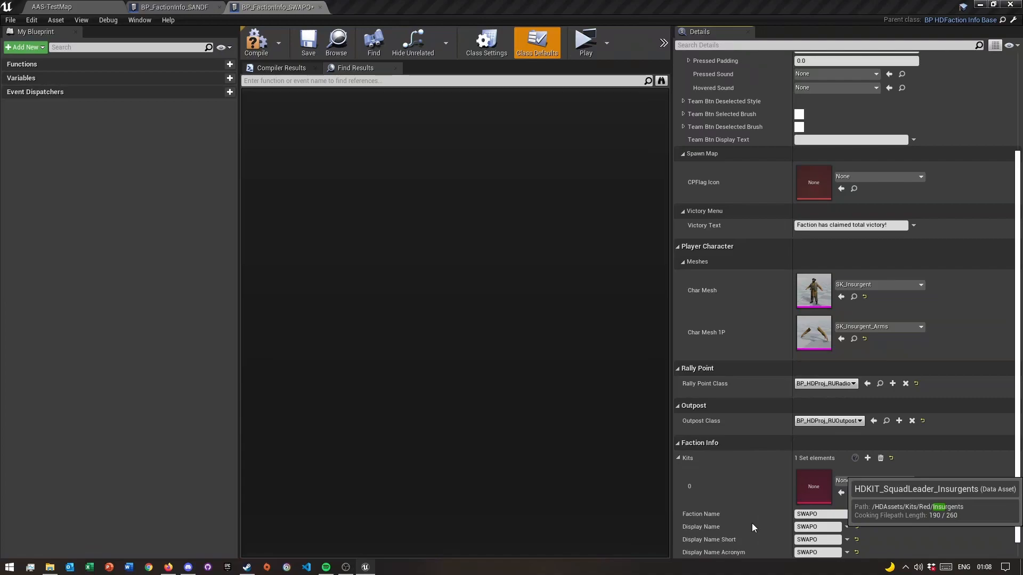
mouse_move(764, 530)
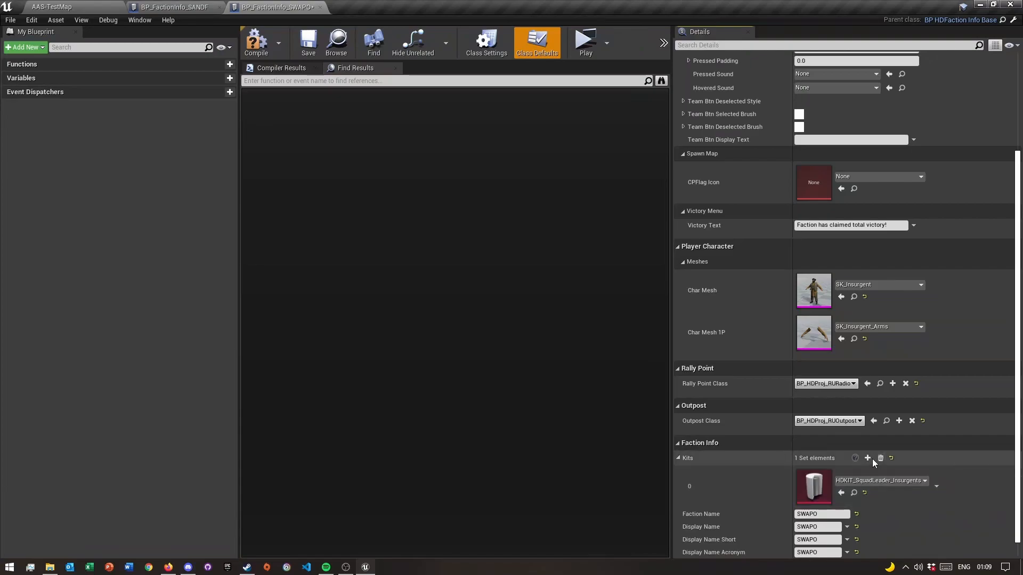
Add Kits elements for HDKIT_Medic_Insurgents and HDKIT_Marksman_Insurgents
click(866, 458)
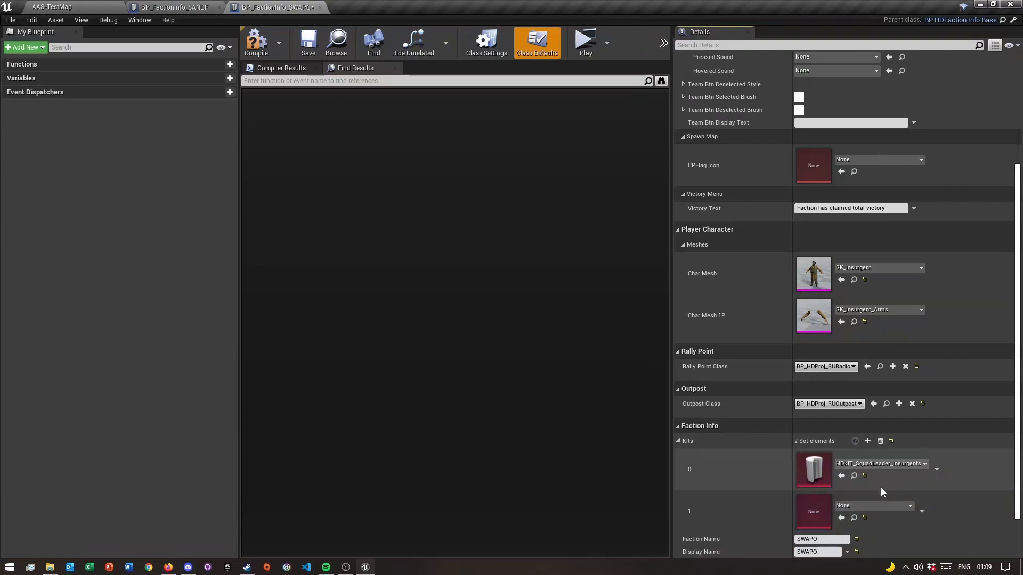
click(921, 267)
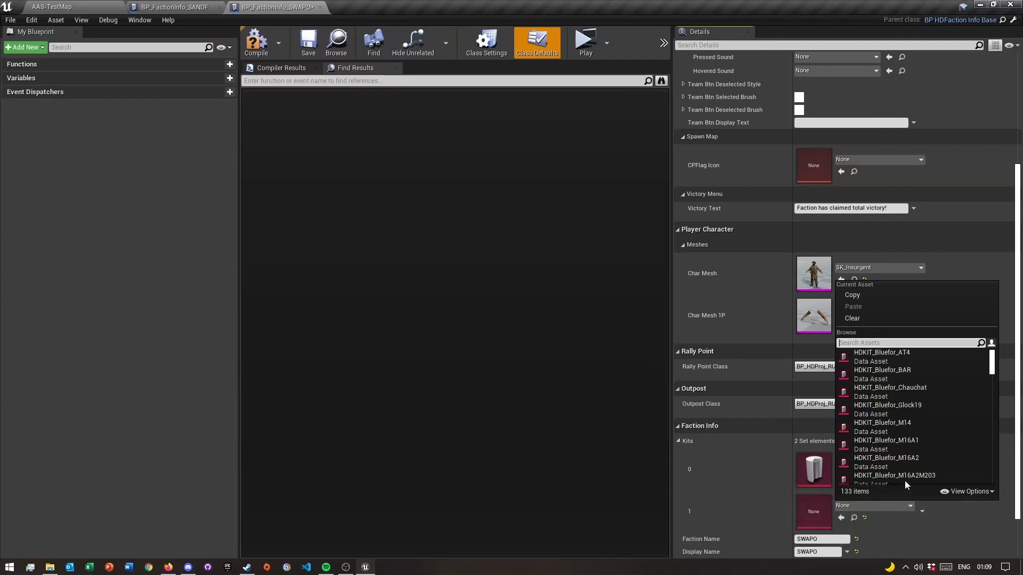
text(insu)
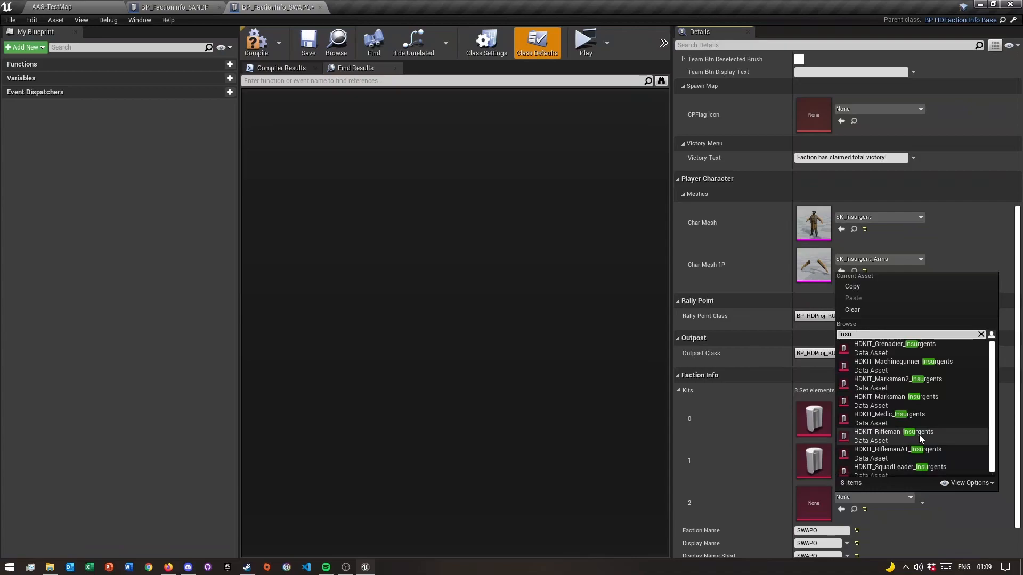
scroll(down, 3)
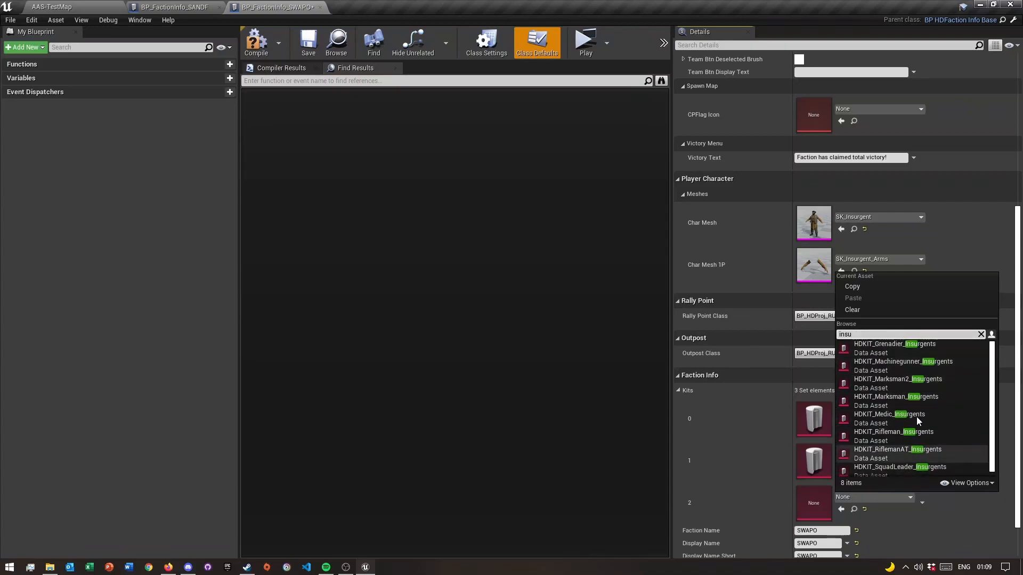
mouse_move(896, 356)
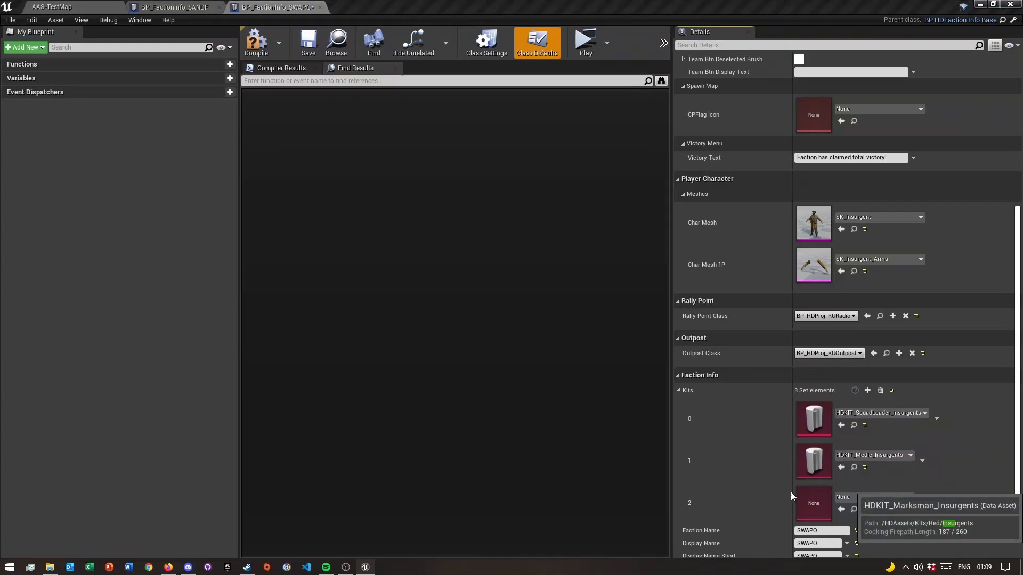
mouse_move(700, 571)
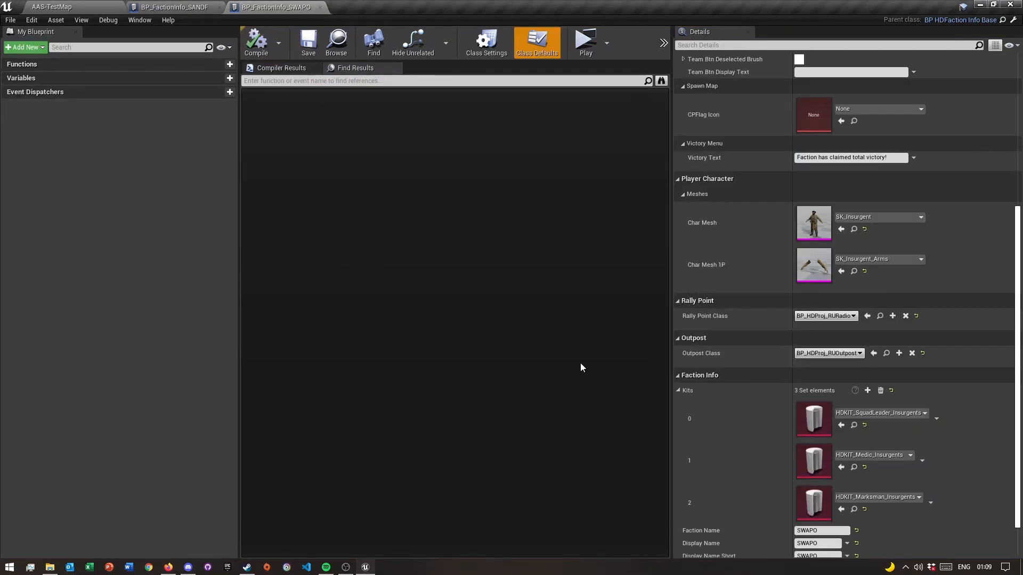
Make the Victory Text read 'SWAPO has claimed total victory!'
scroll(down, 3)
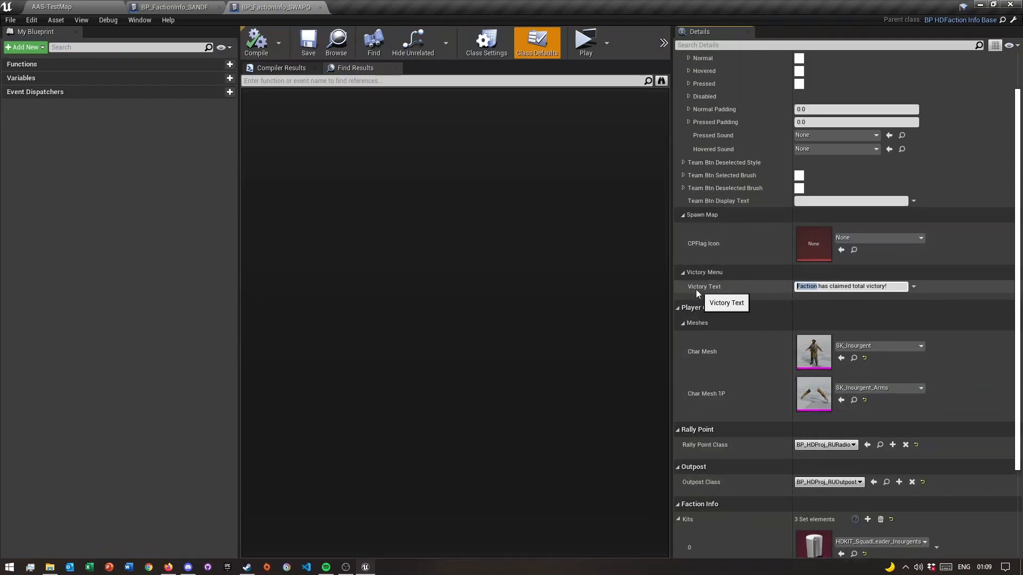
text(SWAPO)
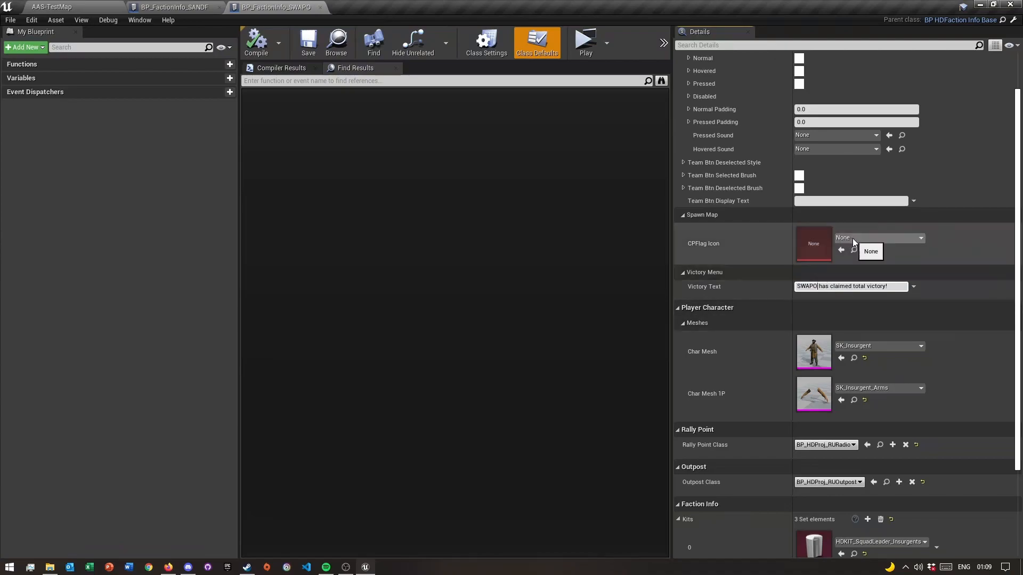
Import the SWAPO flag image into the Icons folder as a texture and save it
click(921, 237)
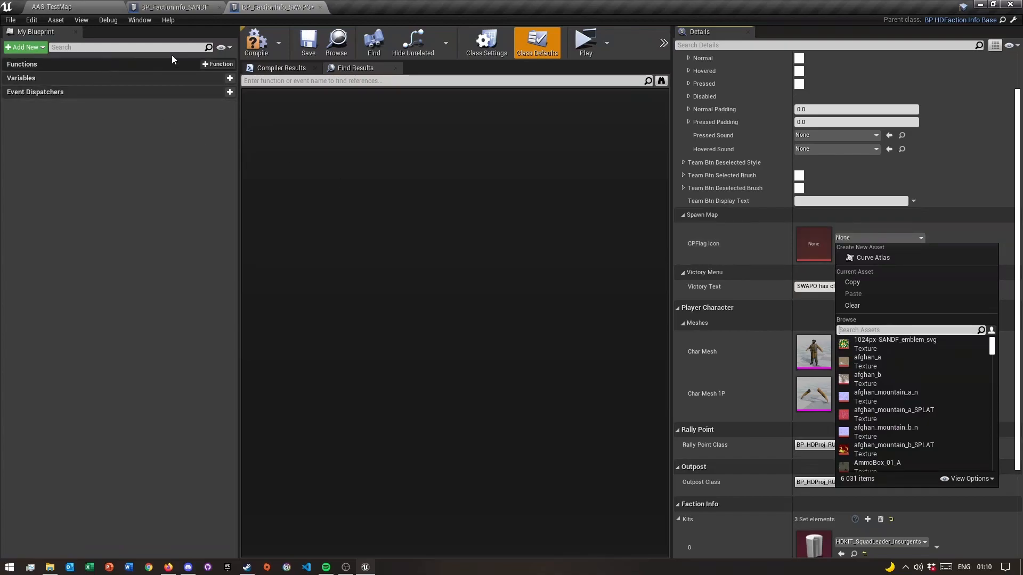
click(172, 7)
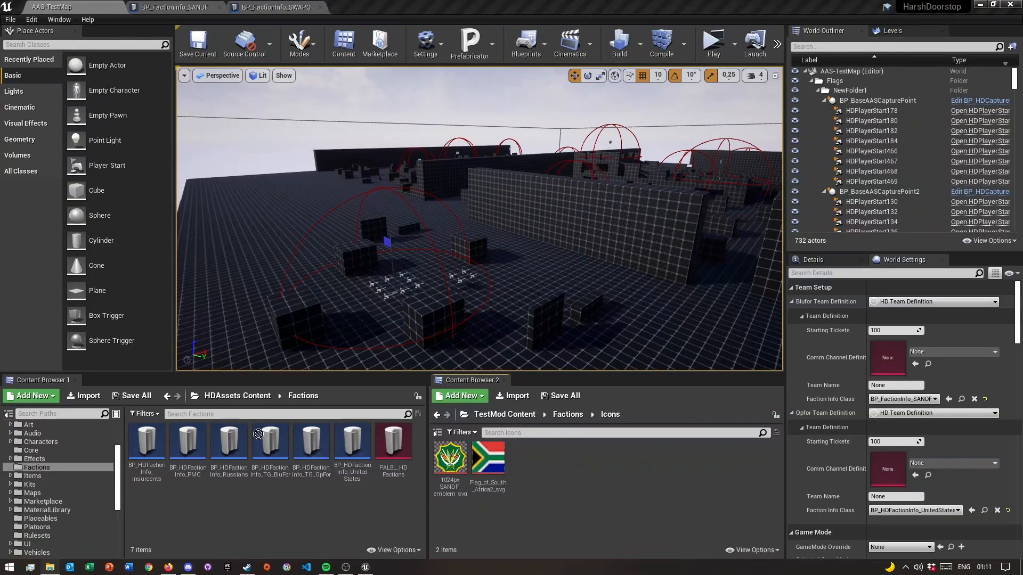
click(526, 457)
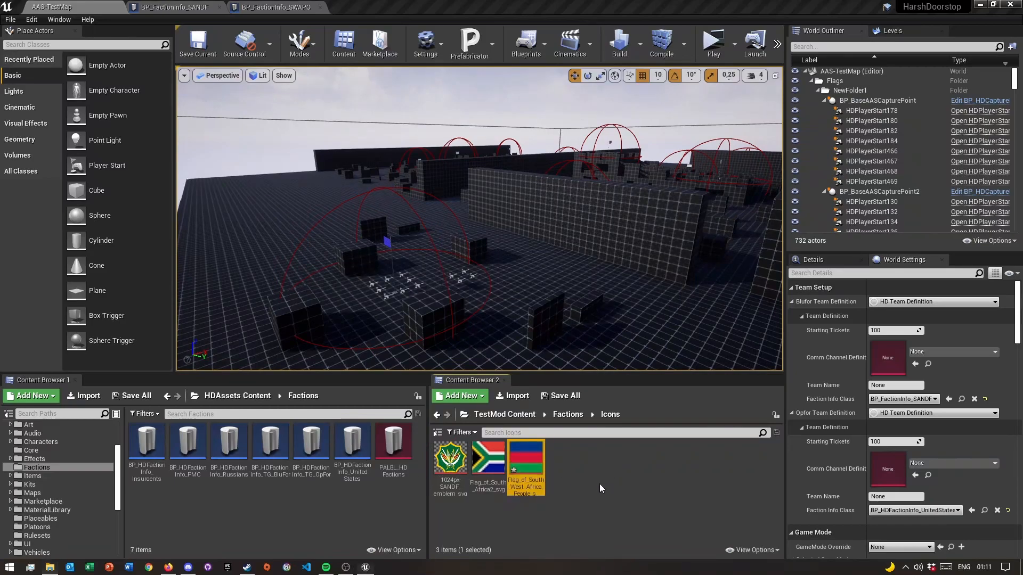
click(560, 396)
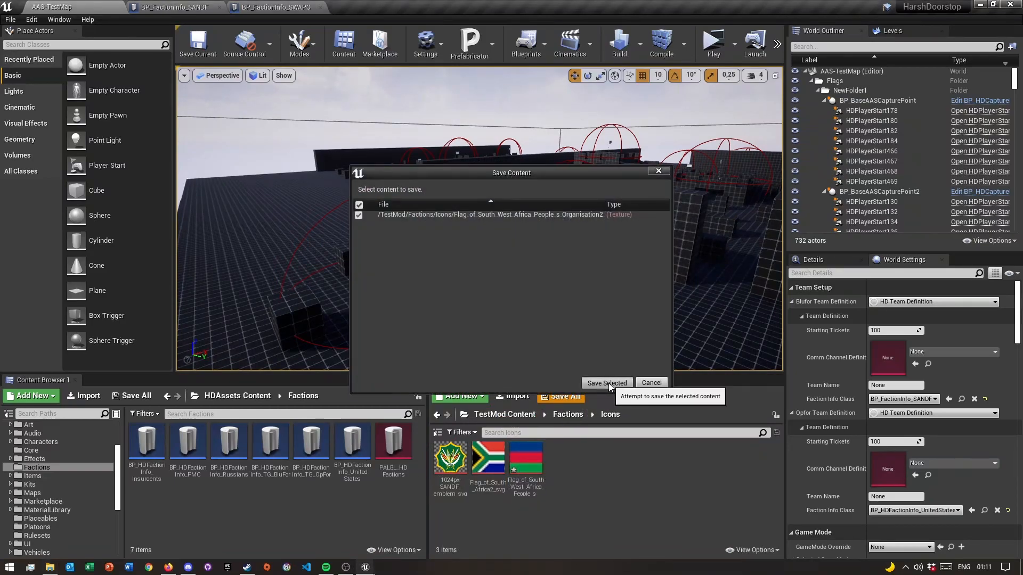
click(606, 382)
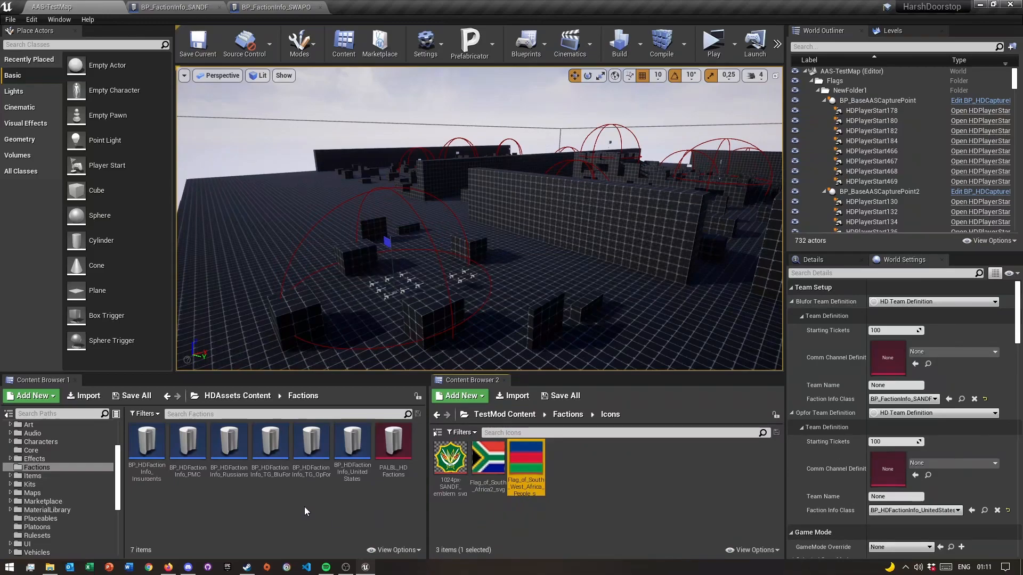
Set the flag texture's Texture Group to UI and close its editor
double_click(527, 463)
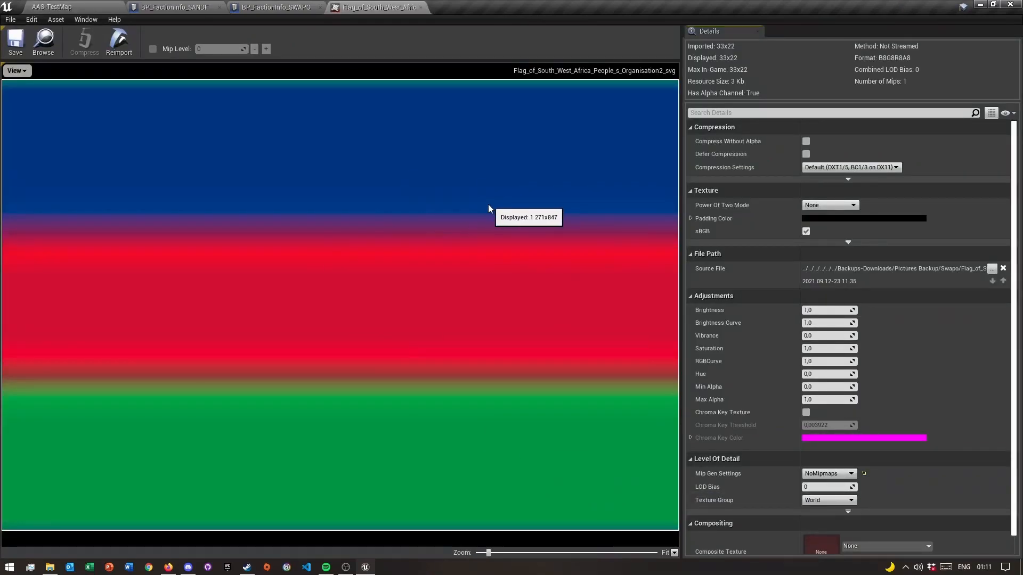
scroll(down, 3)
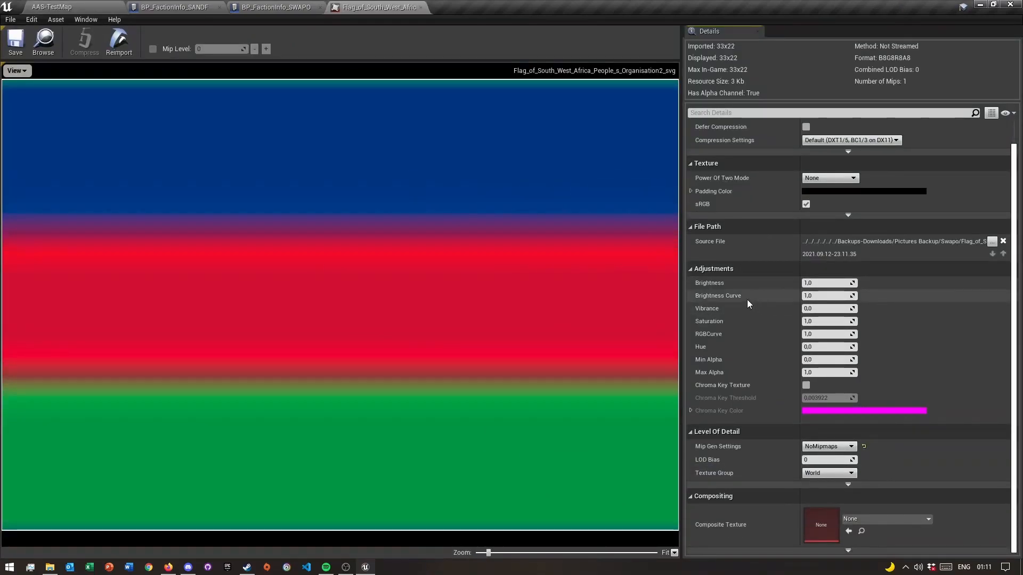
mouse_move(749, 477)
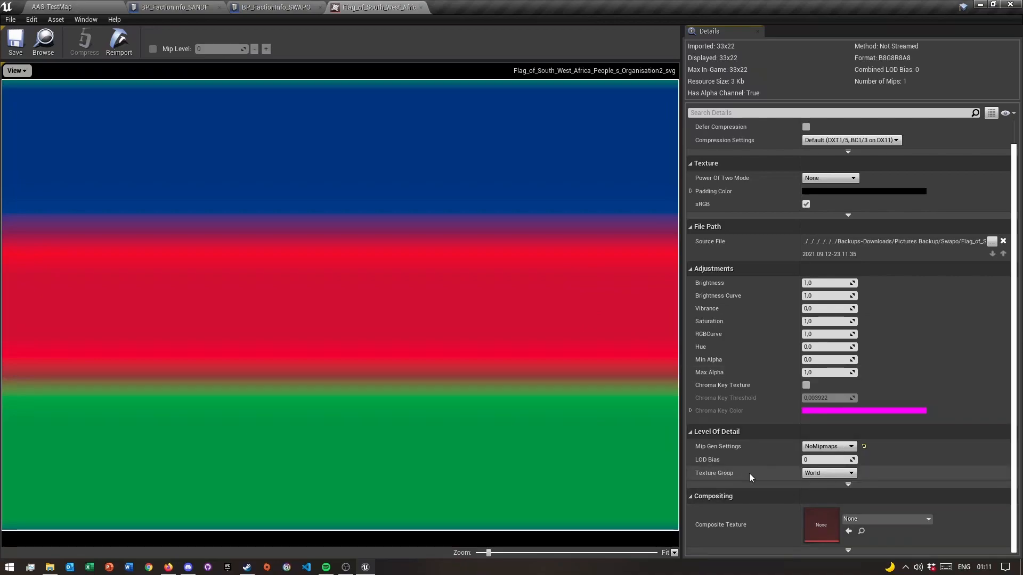
click(829, 473)
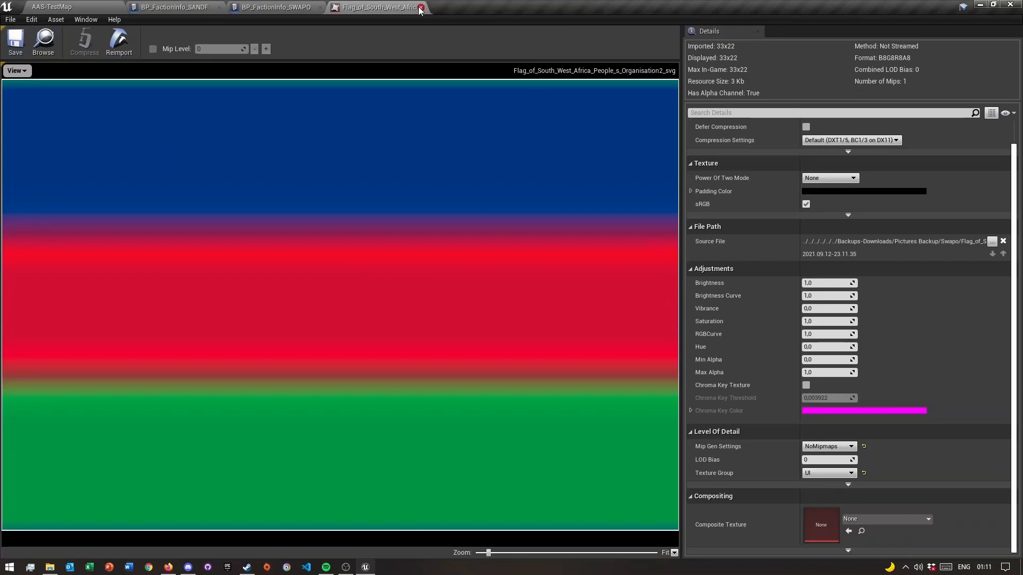
click(420, 7)
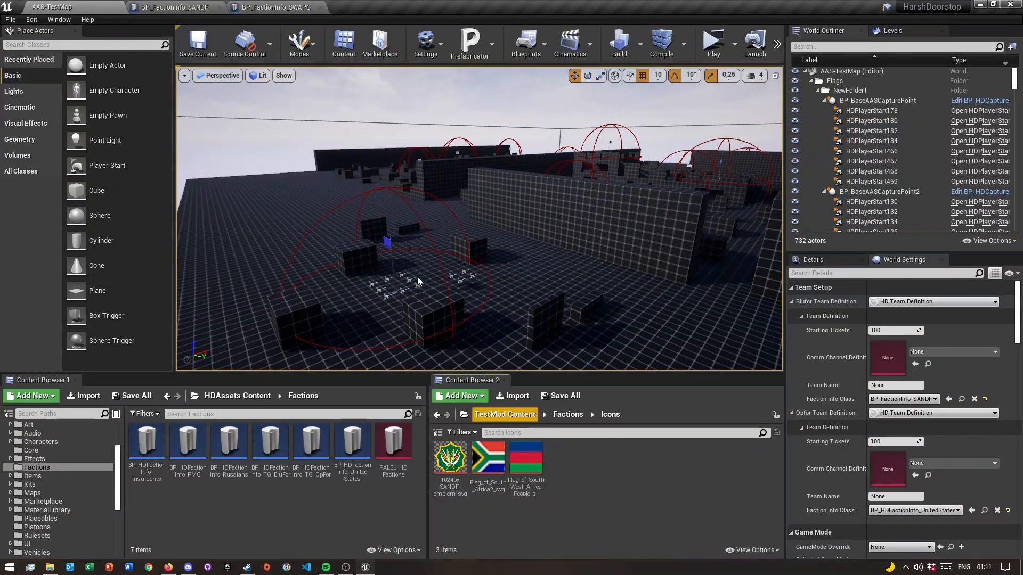
Set CPFlag Icon to the South West Africa flag texture in BP_FactionInfo_SWAPO
click(274, 7)
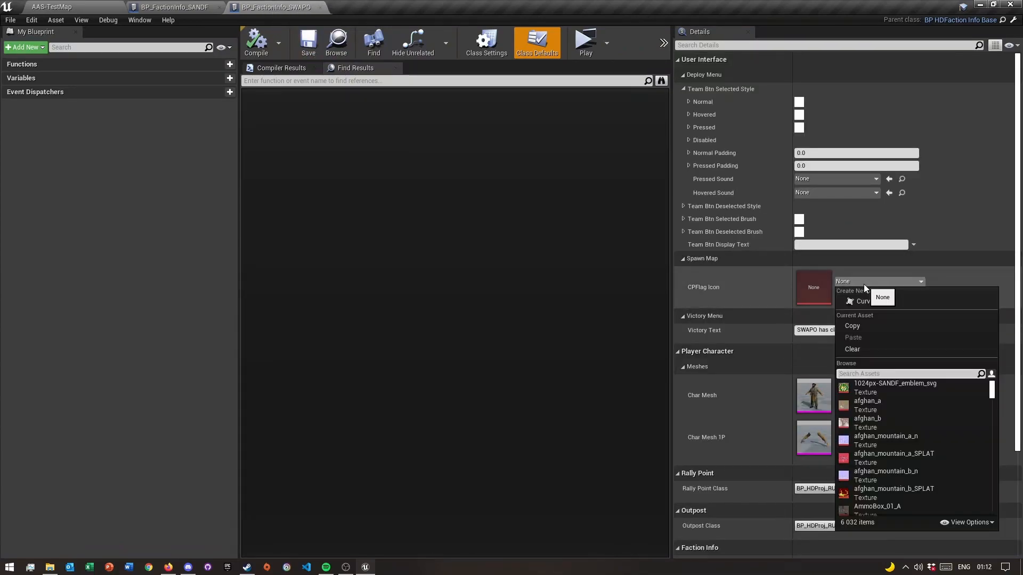
text(SWa)
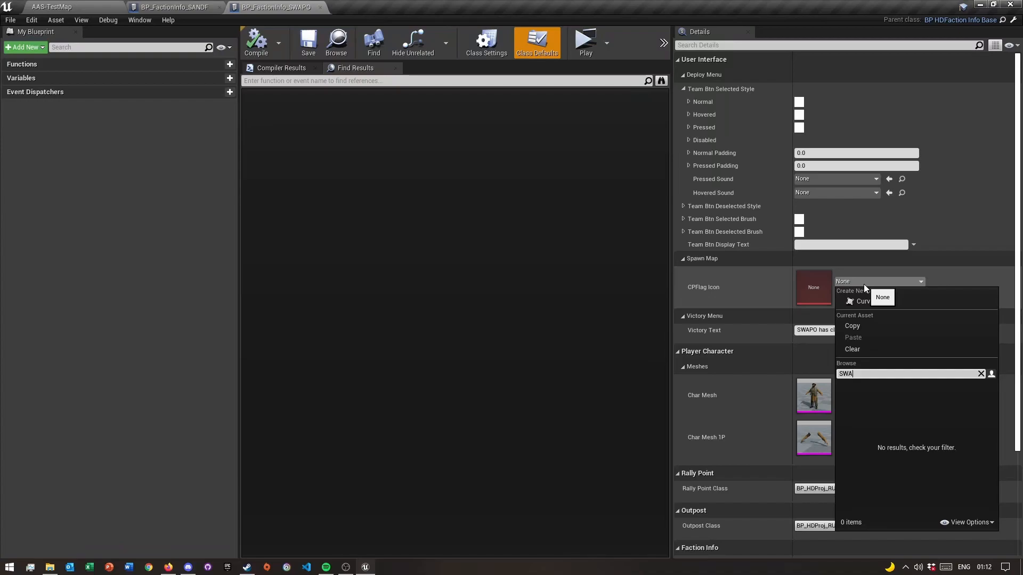
click(52, 6)
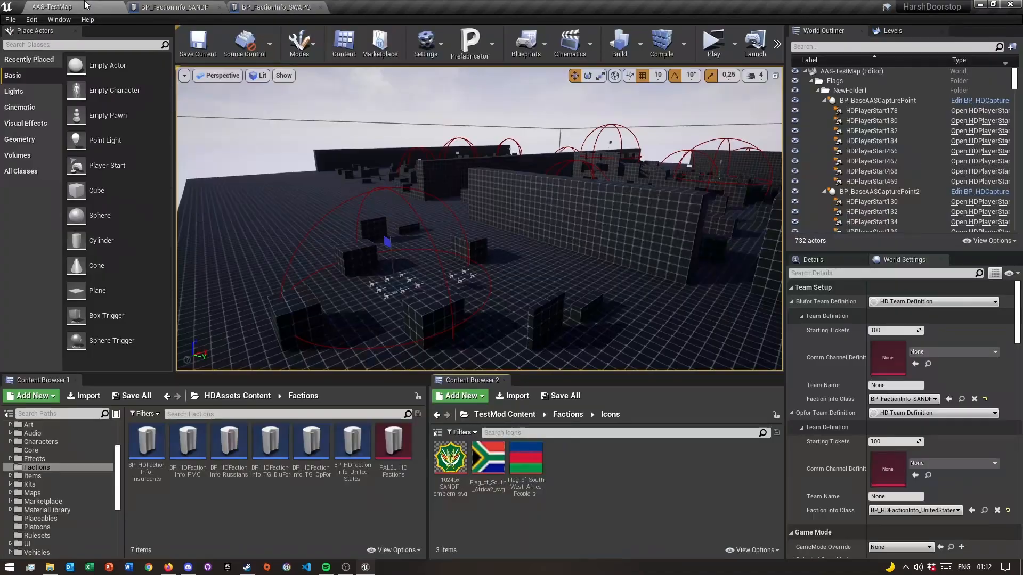
mouse_move(526, 457)
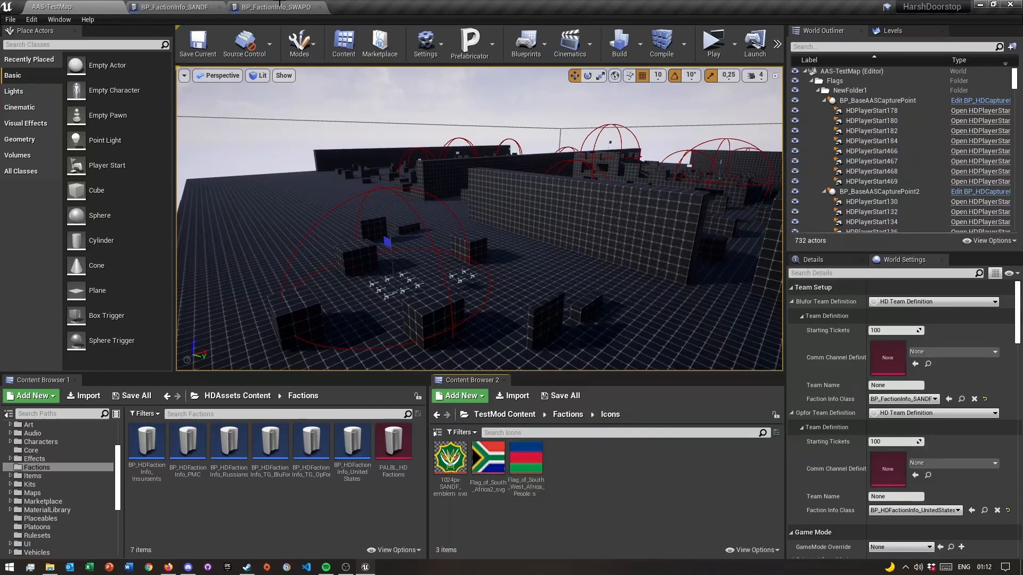
click(273, 7)
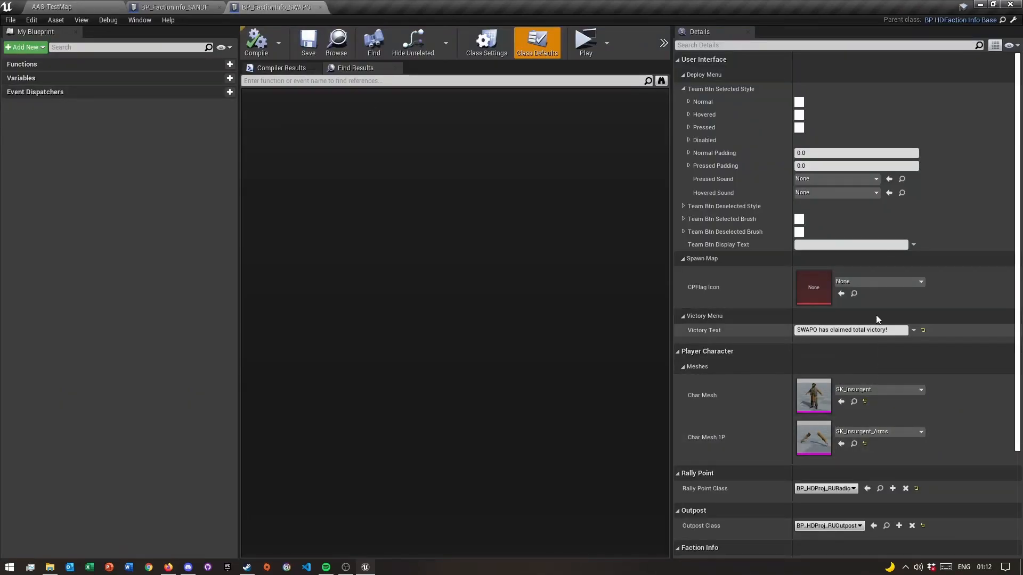
click(920, 282)
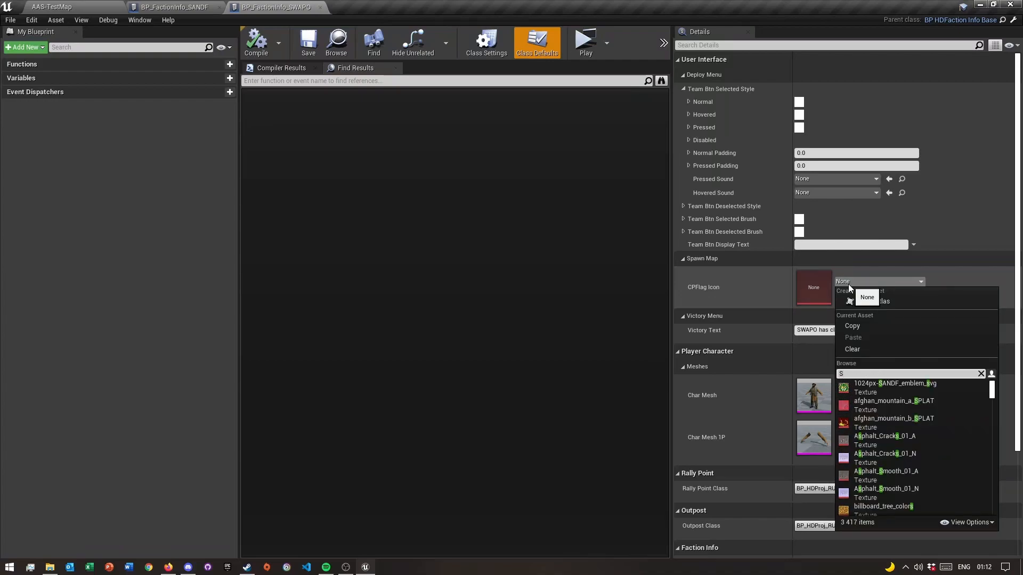
text(outh)
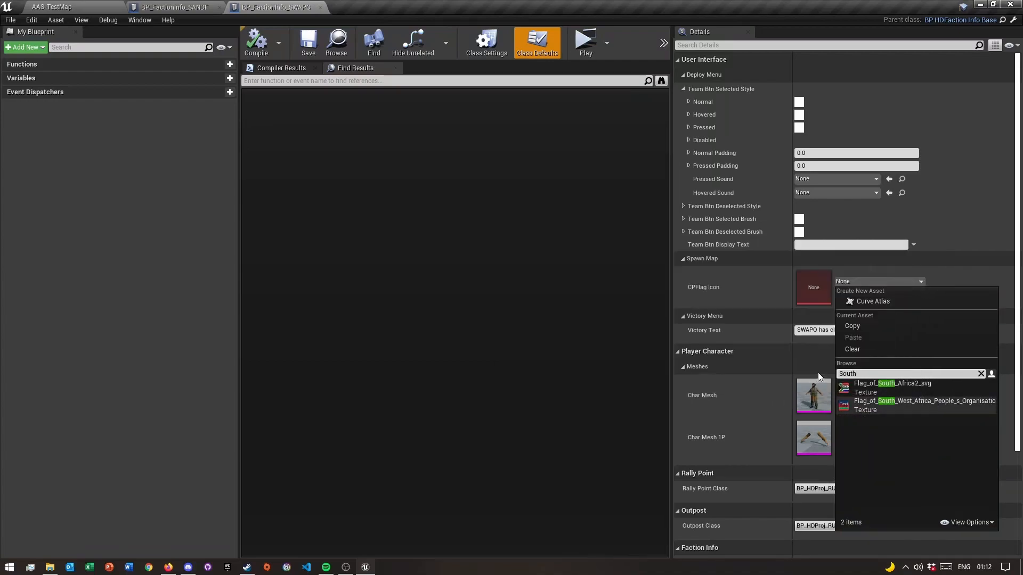
click(924, 400)
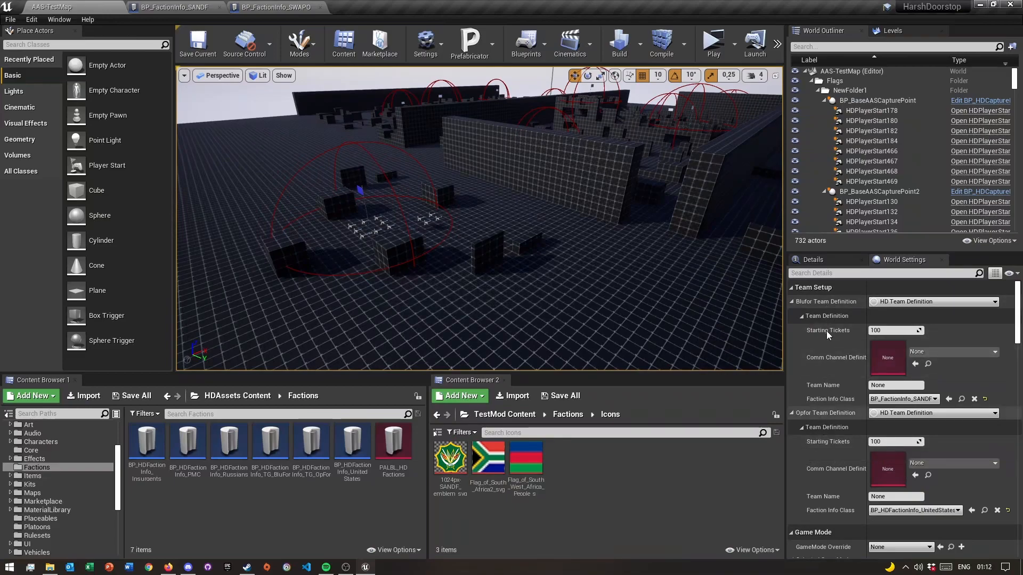
mouse_move(824, 310)
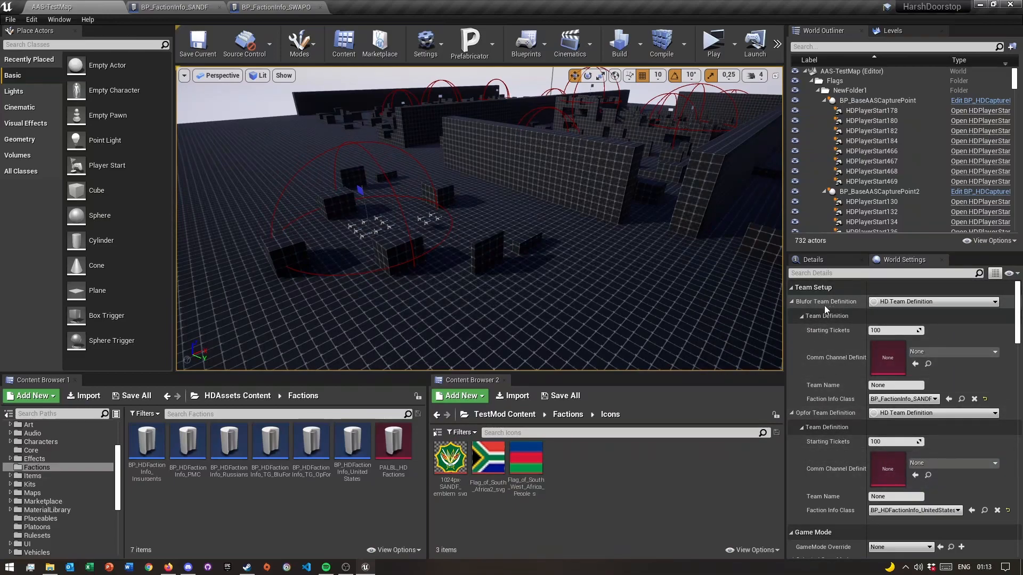
Set the Opfor Team Definition's Faction Info Class to BP_FactionInfo_SWAPO
scroll(down, 3)
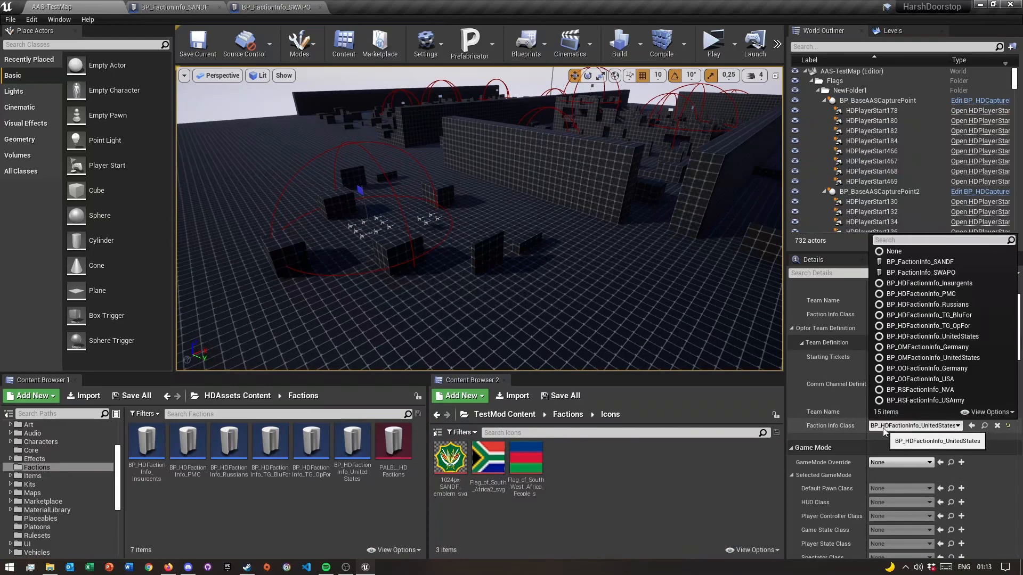
click(921, 262)
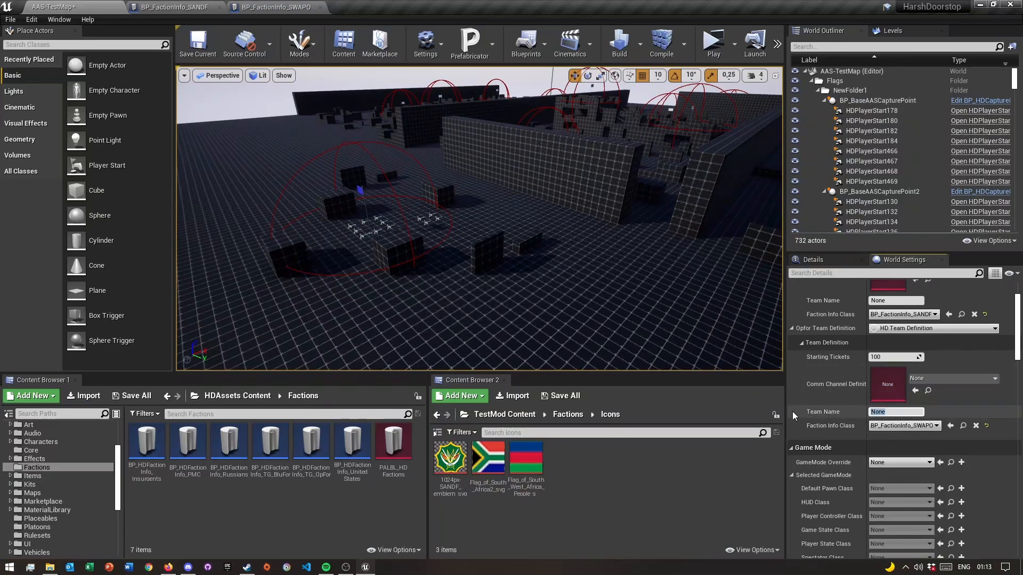
scroll(down, 3)
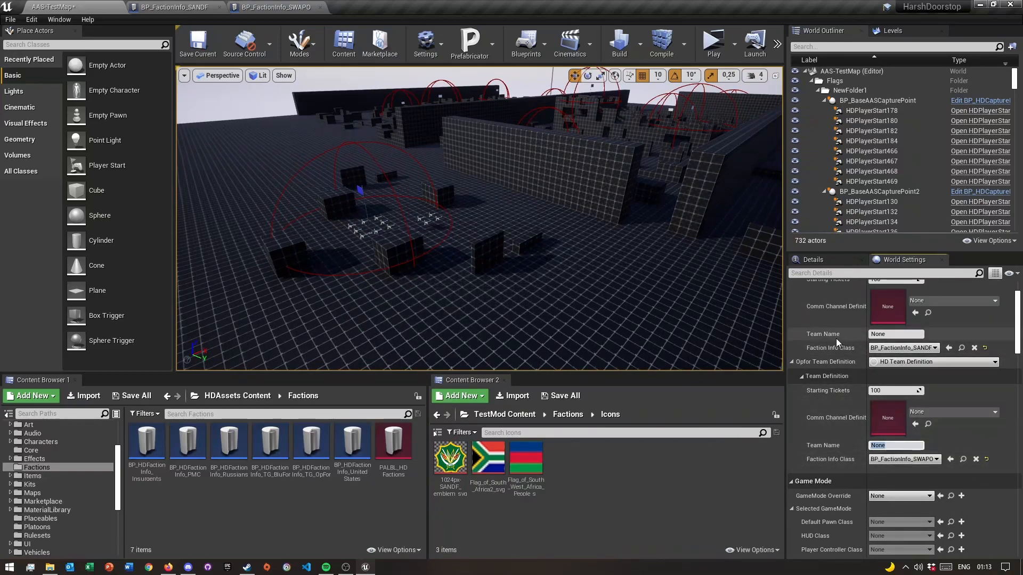
click(894, 334)
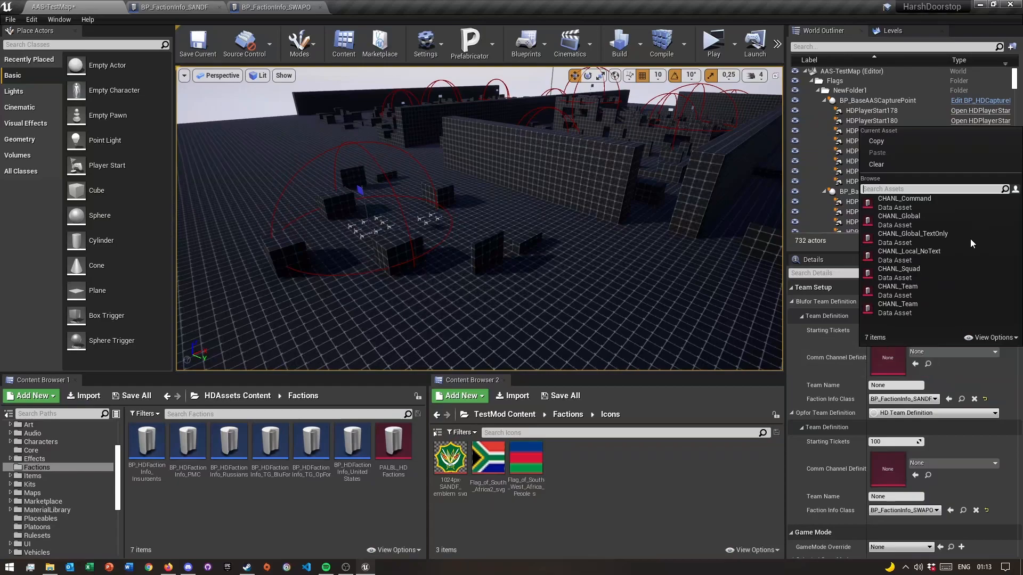
mouse_move(825, 383)
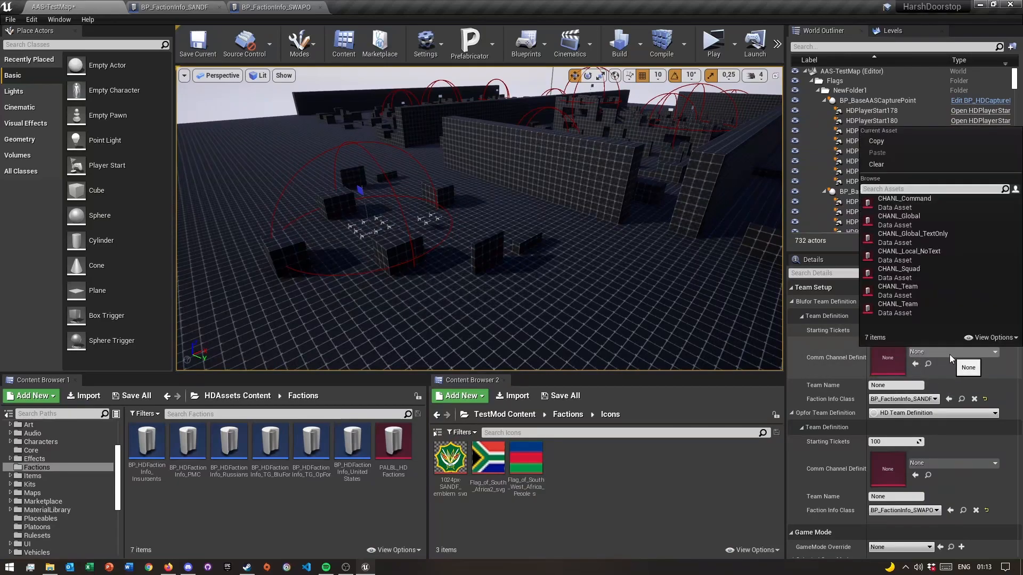
mouse_move(897, 291)
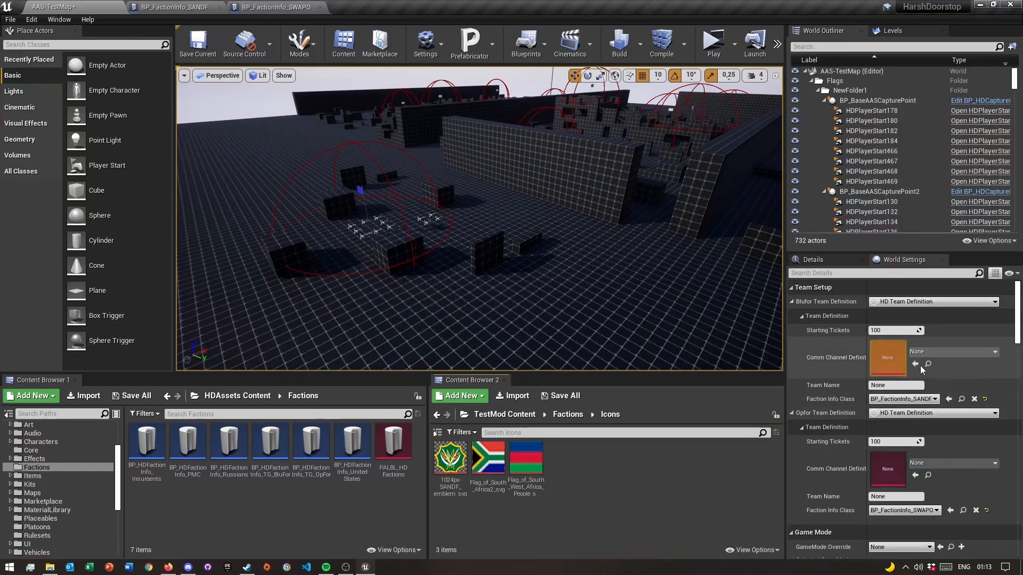
scroll(down, 3)
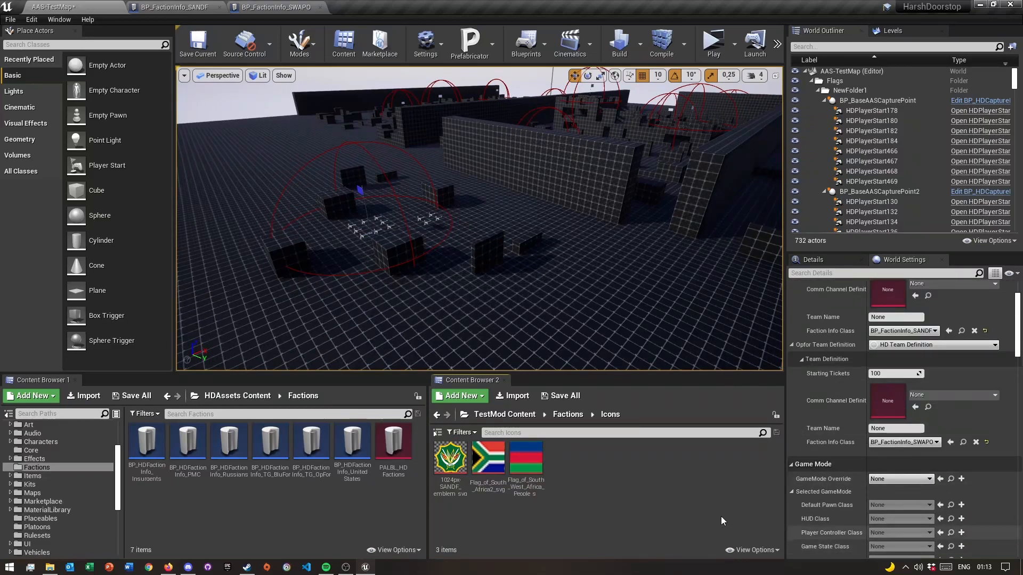
click(560, 397)
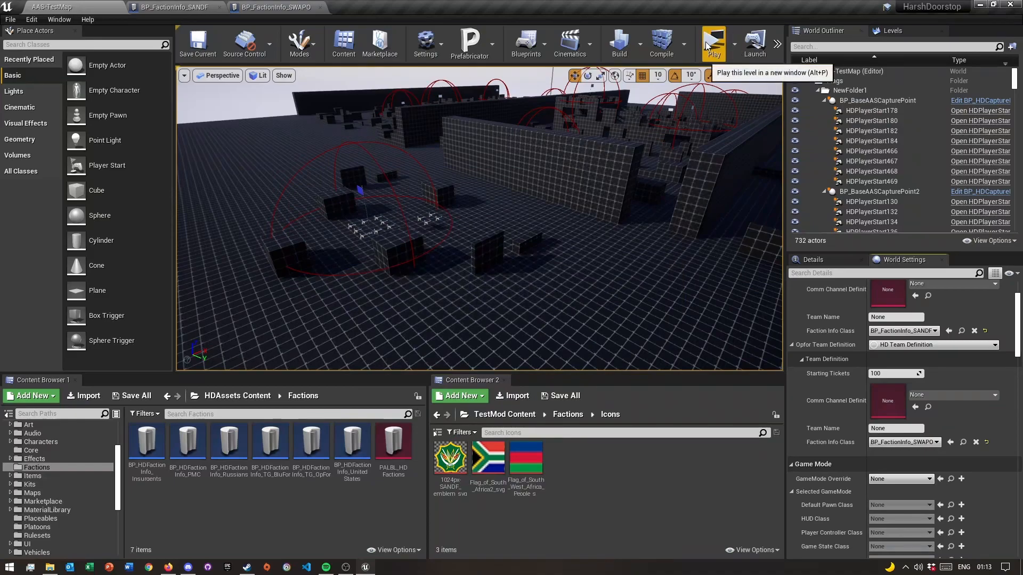
Launch a Play-in-Editor session and maximize the preview showing SANDF versus SWAPO forces
click(712, 42)
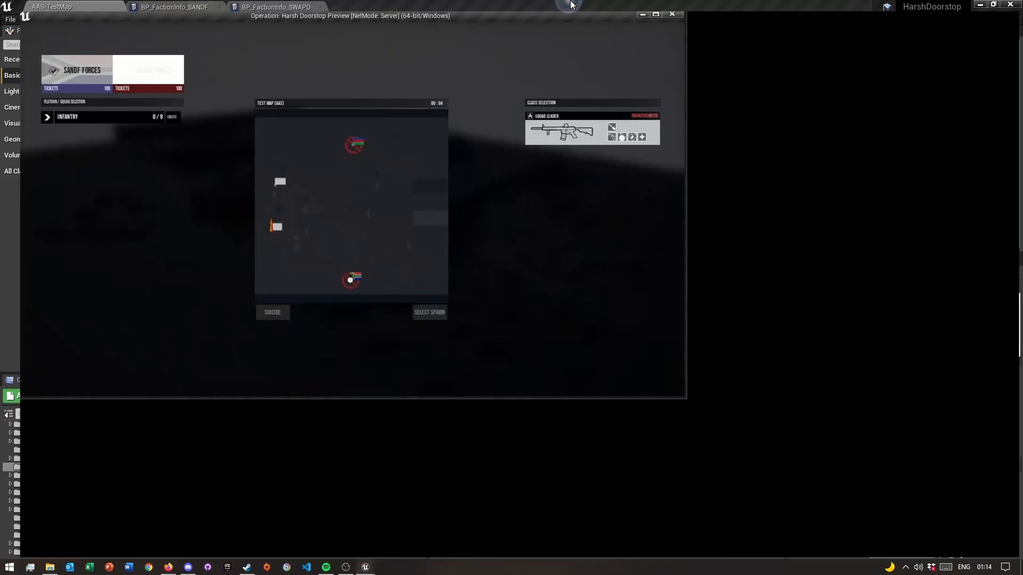
click(656, 14)
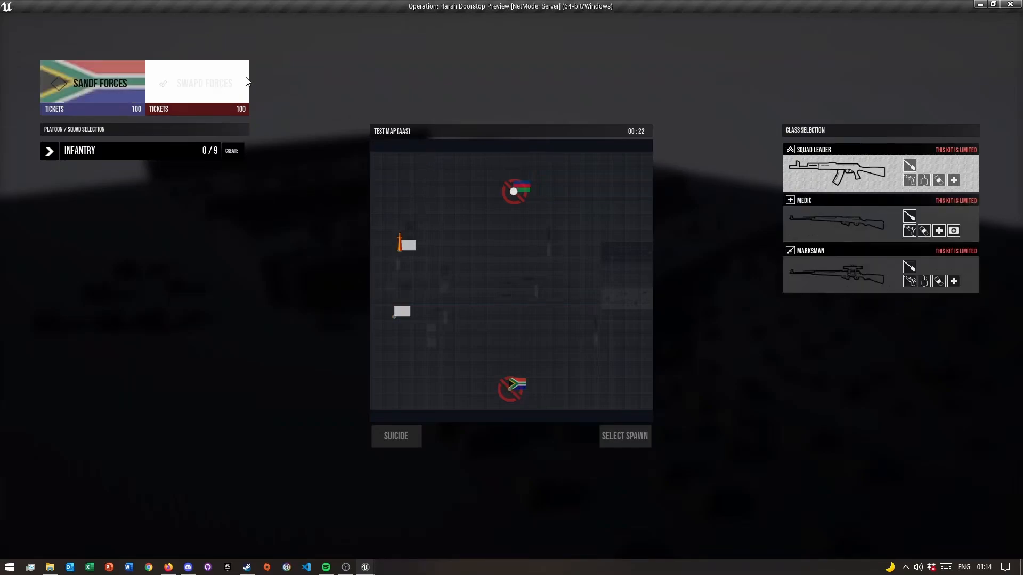
Select the top capture point on the map as the SWAPO spawn
click(92, 83)
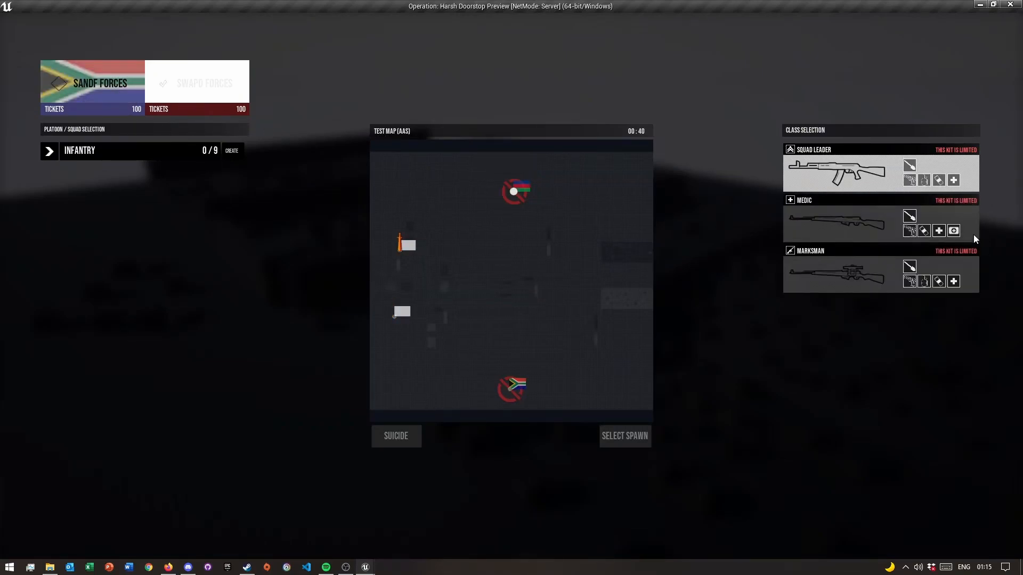
mouse_move(903, 203)
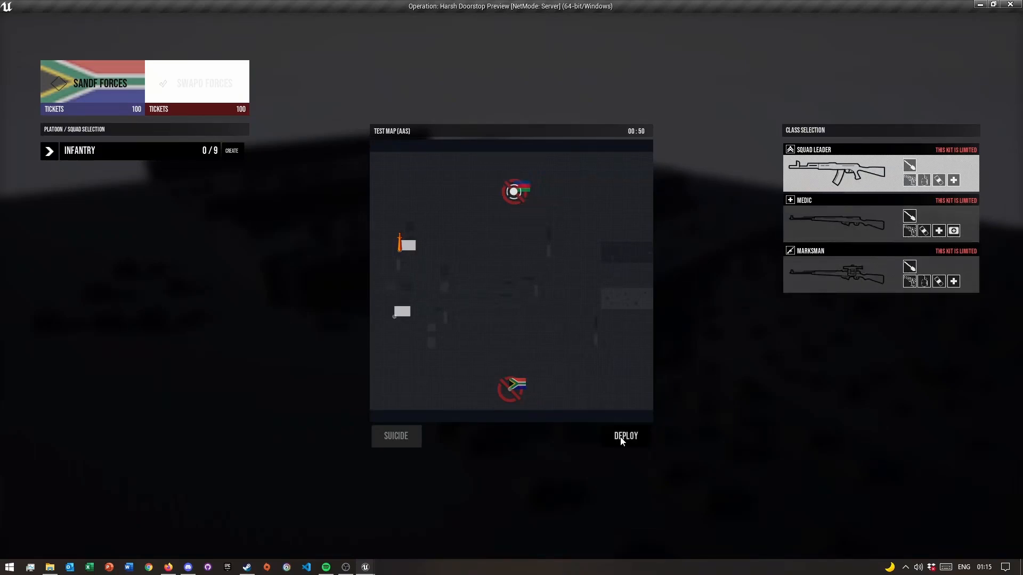
Deploy at the chosen spawn and enter the map in first person with a rifle
click(624, 435)
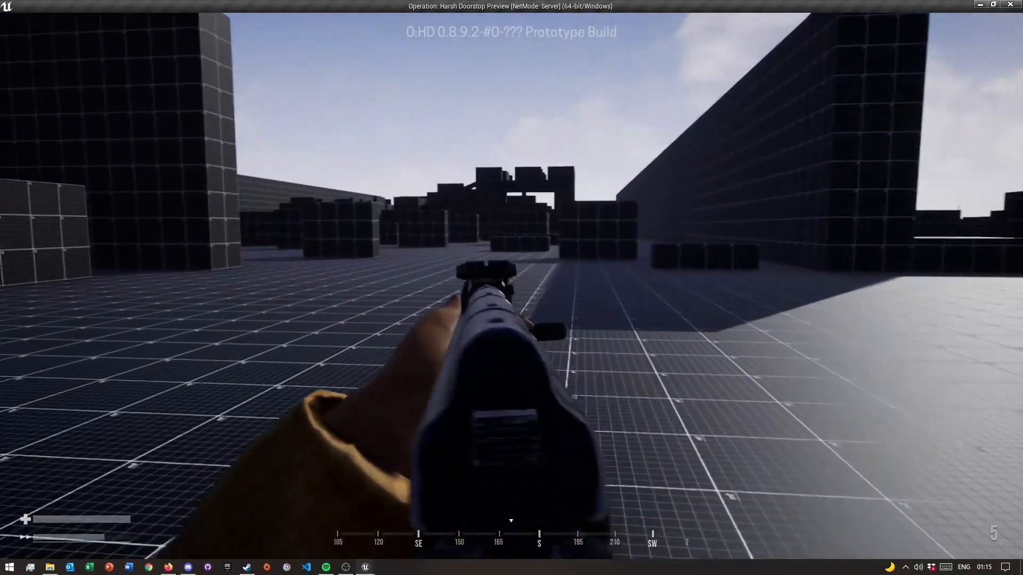
mouse_move(511, 288)
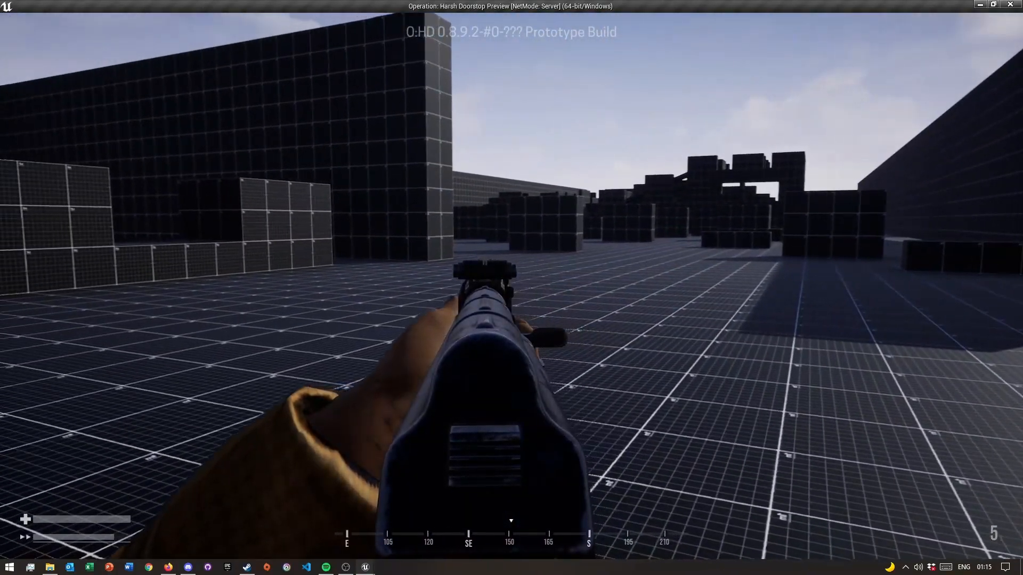